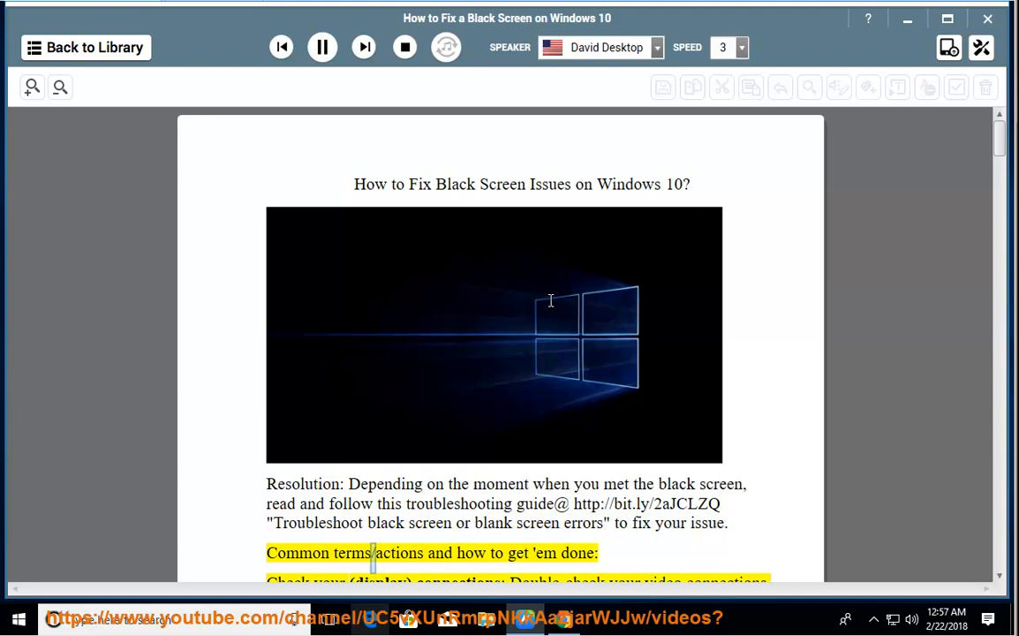
Step: Follow the black-screen guide as it's read aloud and pause at the clean boot step
scroll(down, 3)
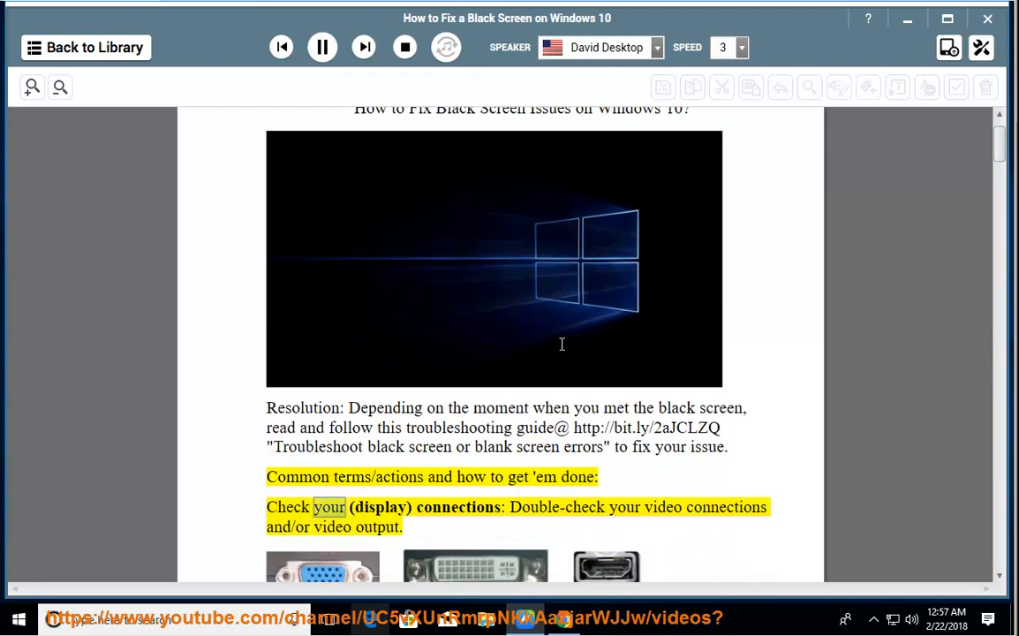
scroll(down, 3)
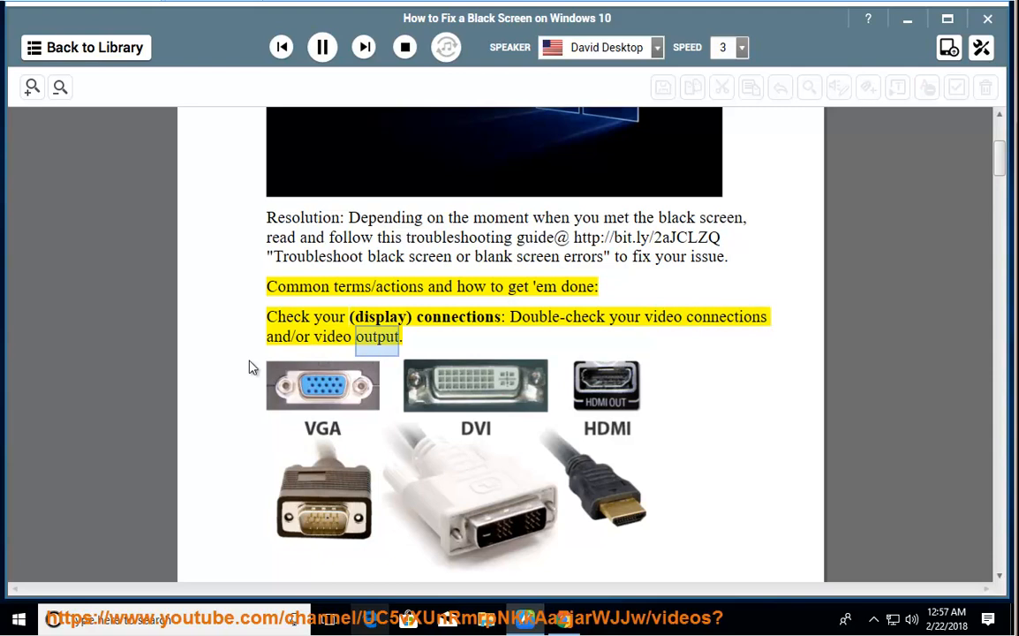
scroll(down, 3)
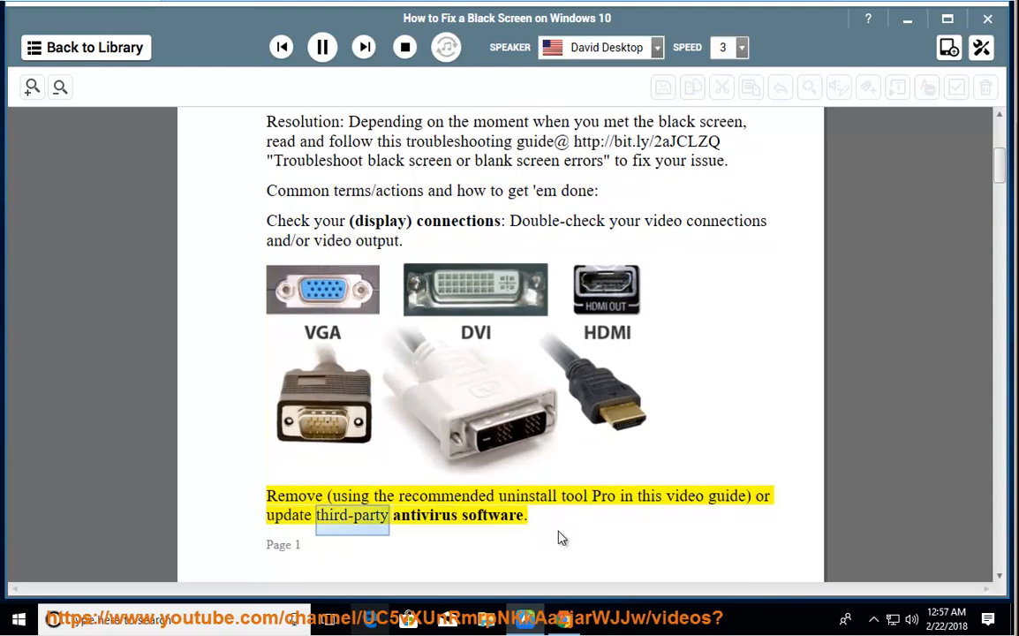
scroll(down, 3)
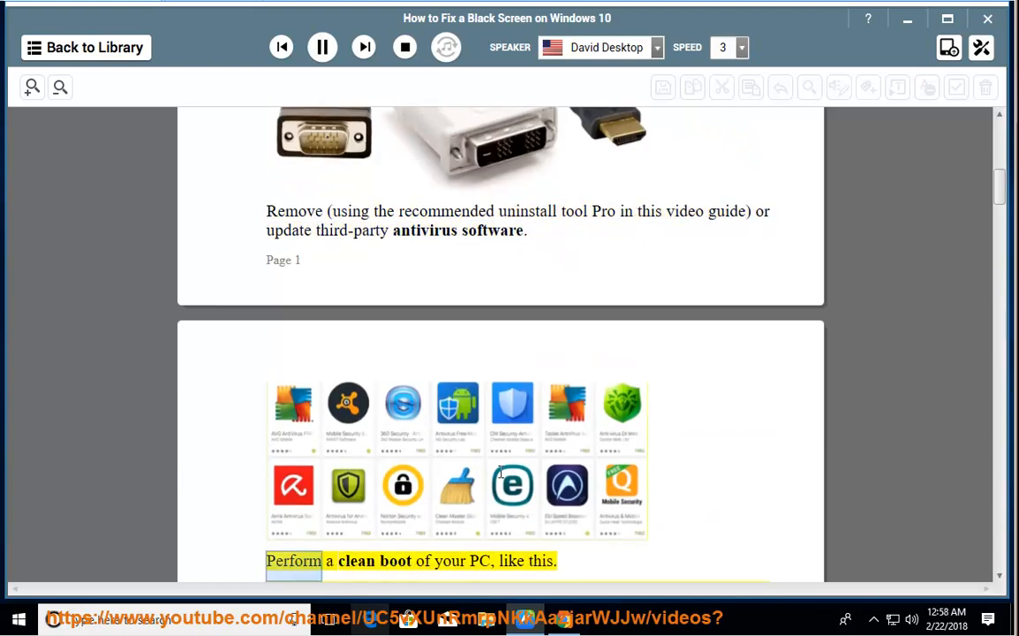
scroll(down, 3)
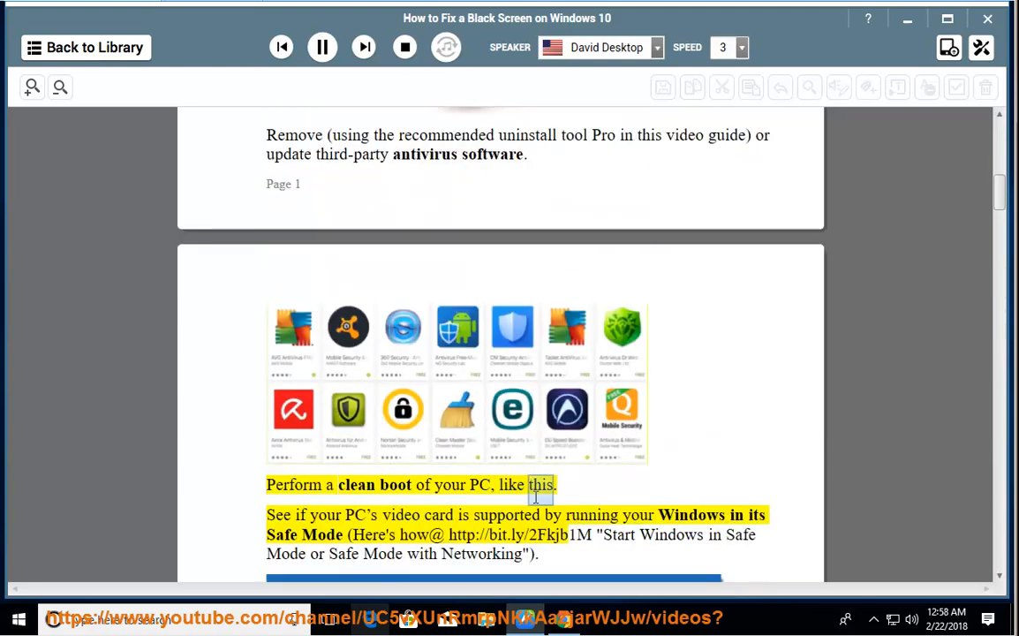
click(322, 47)
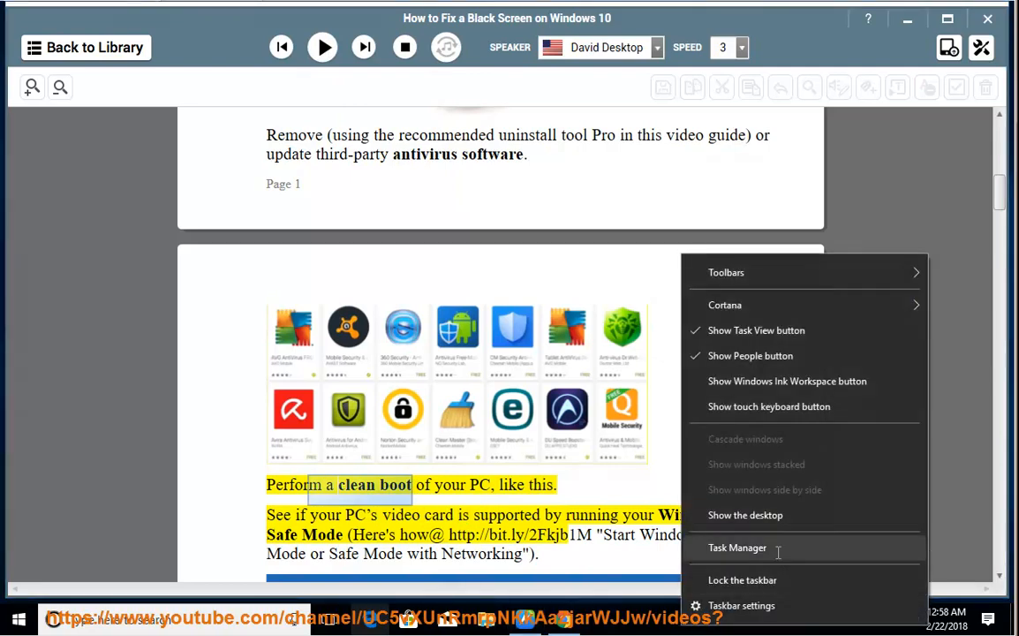
Step: Disable AVG Secure VPN and Internet Download Manager in Task Manager's Startup tab
click(737, 548)
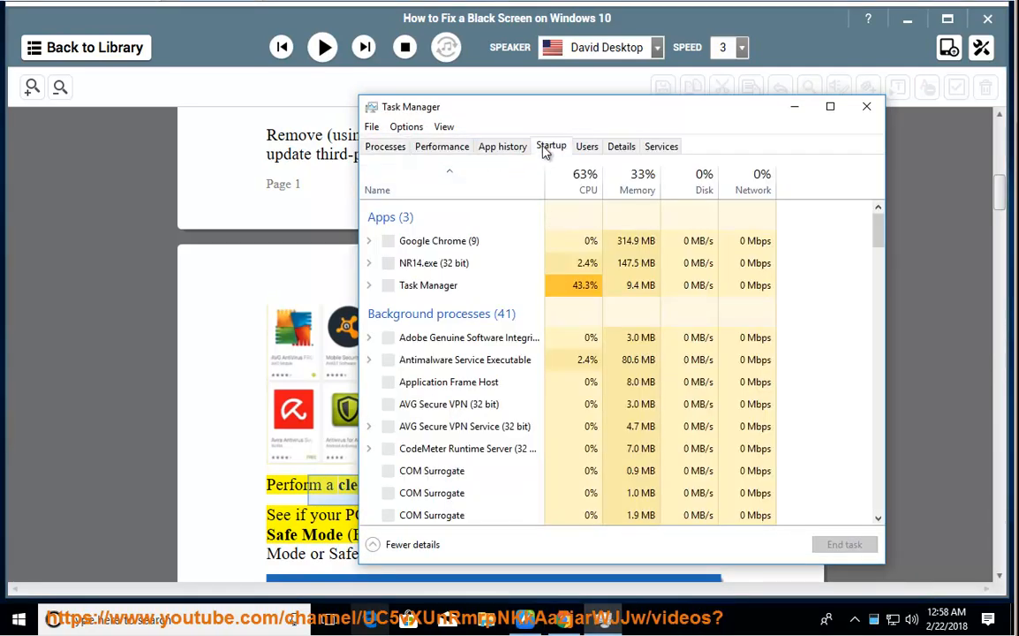
click(551, 146)
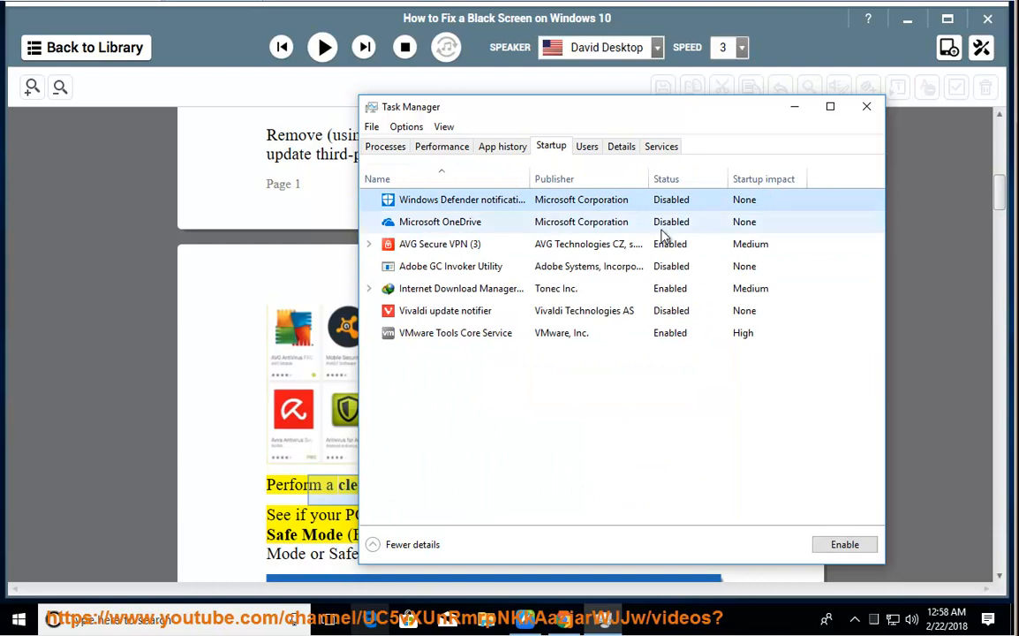
click(440, 244)
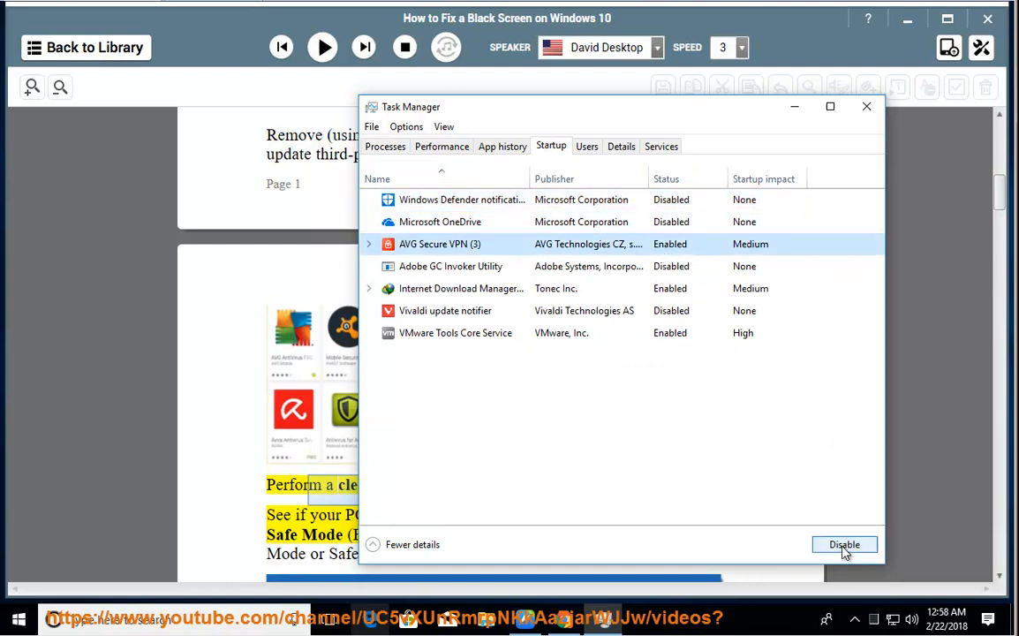
click(460, 288)
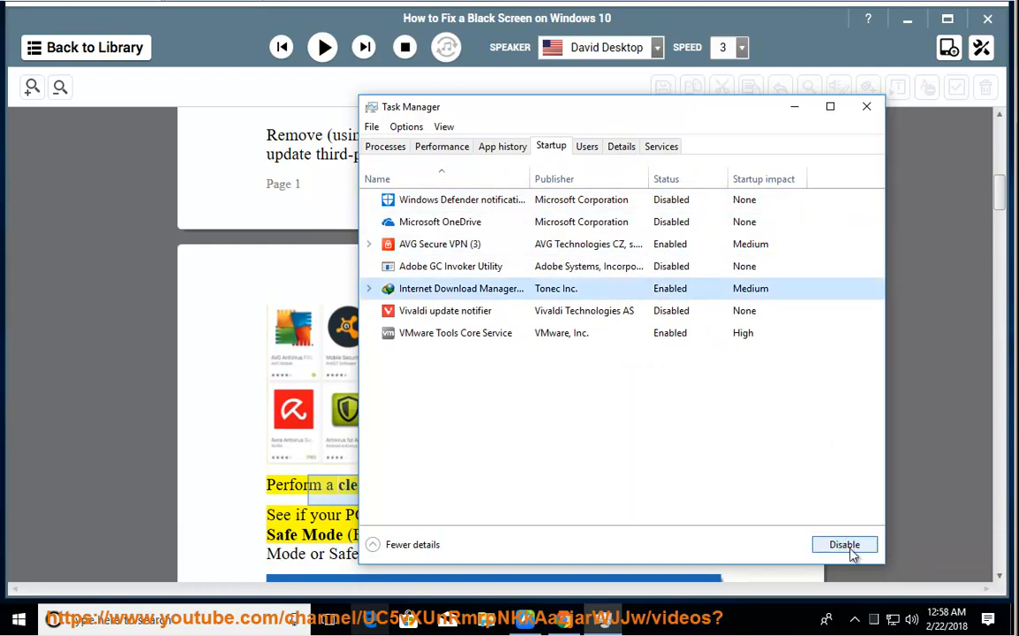
click(866, 106)
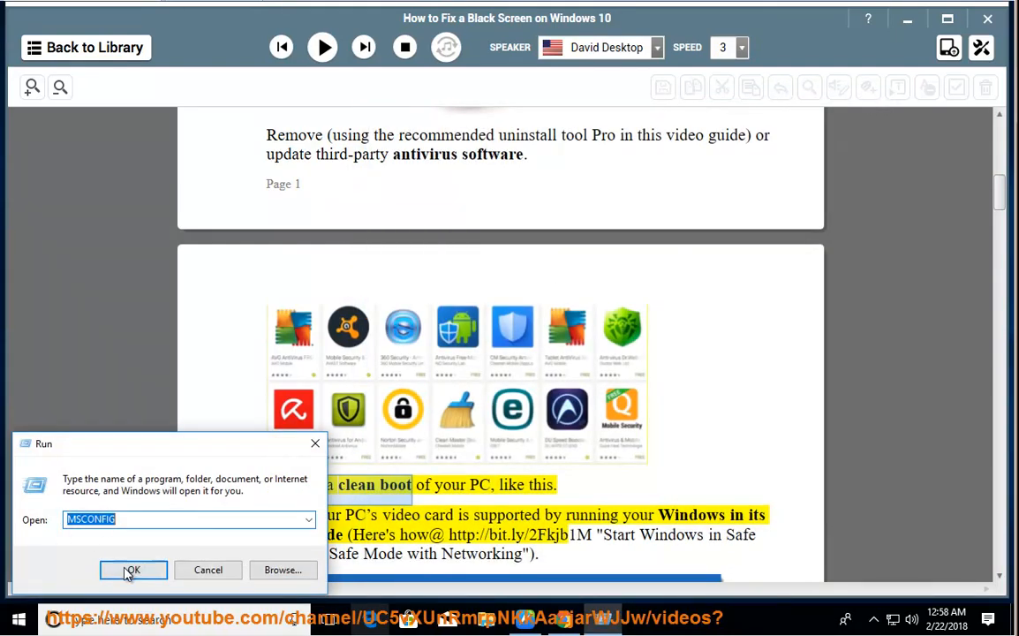
Step: In MSCONFIG Services, hide all Microsoft services, disable the rest, and confirm with OK
click(133, 569)
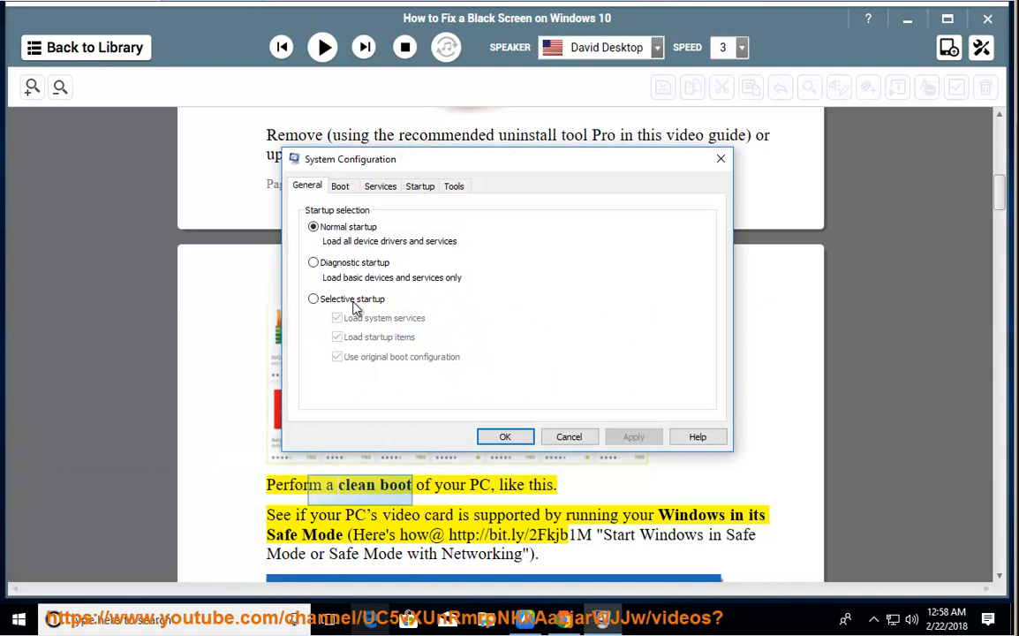
click(380, 185)
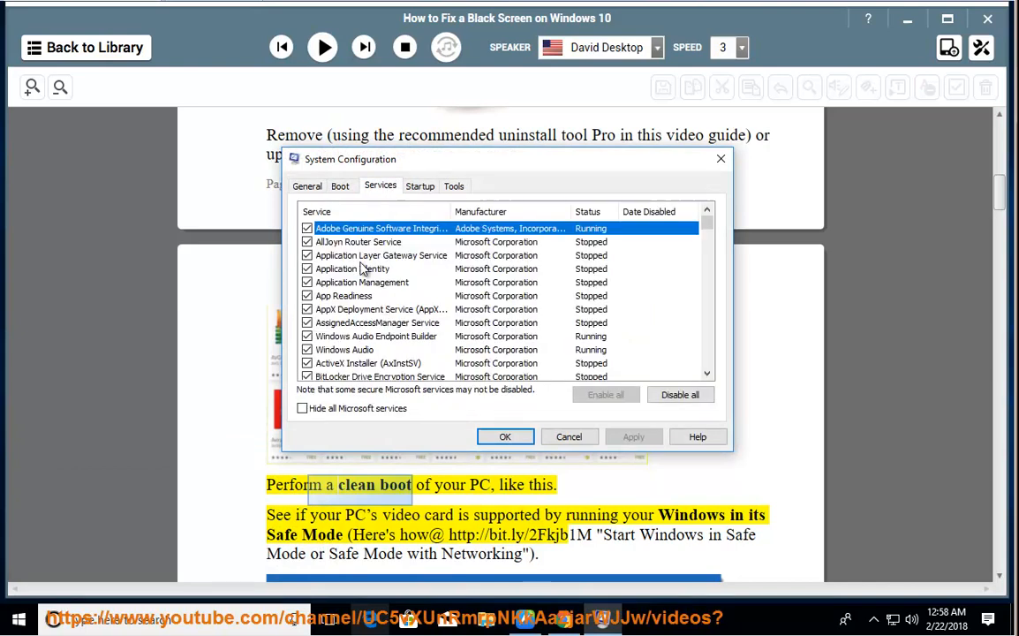
click(302, 408)
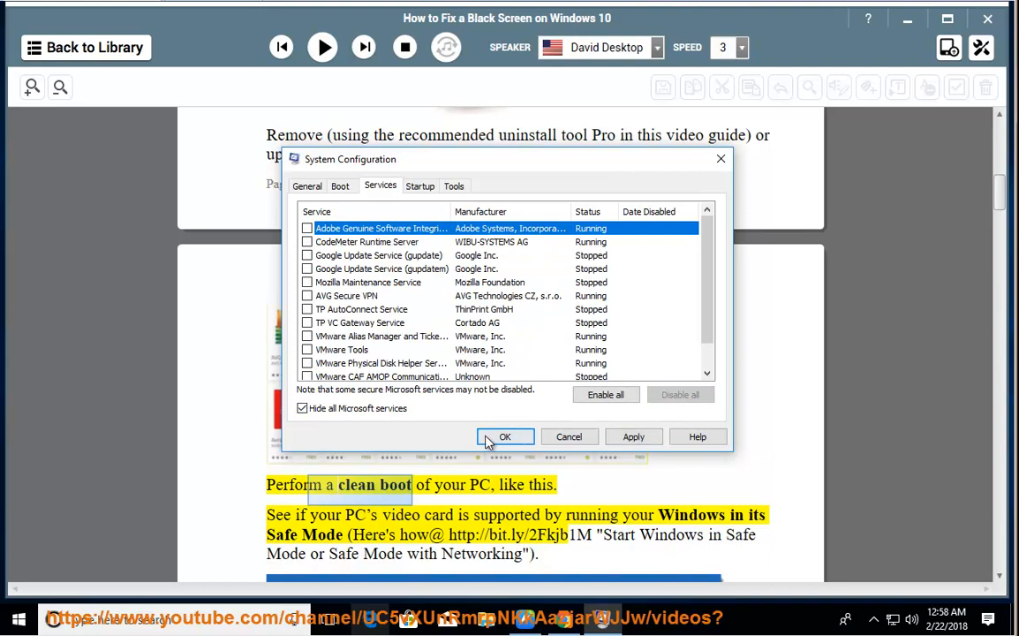
click(504, 436)
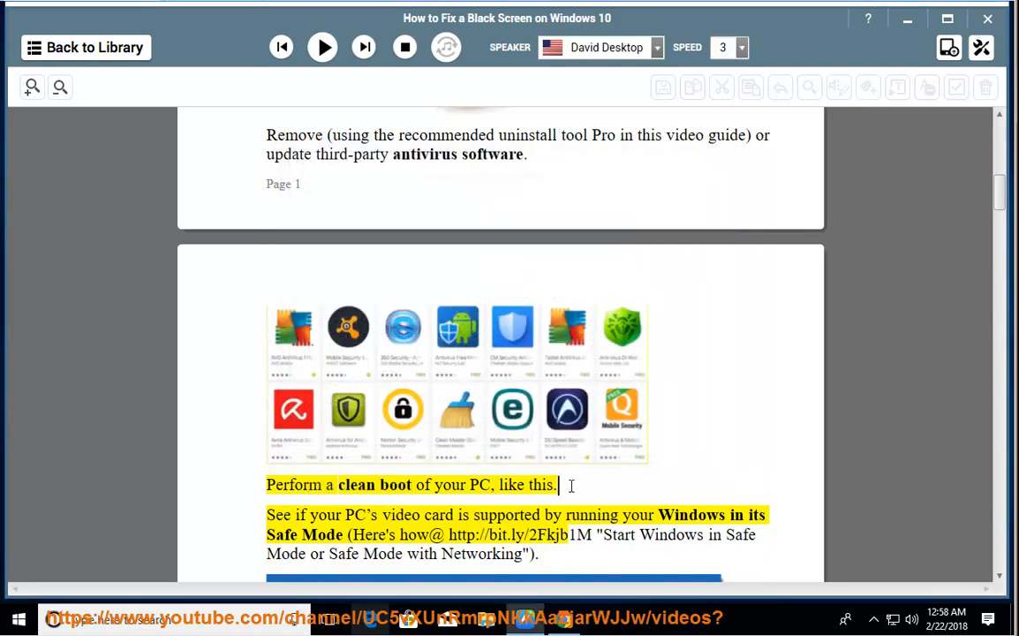
Step: Resume narration through Safe Mode, key sequence and graphics driver steps, then minimize NaturalReader
click(321, 47)
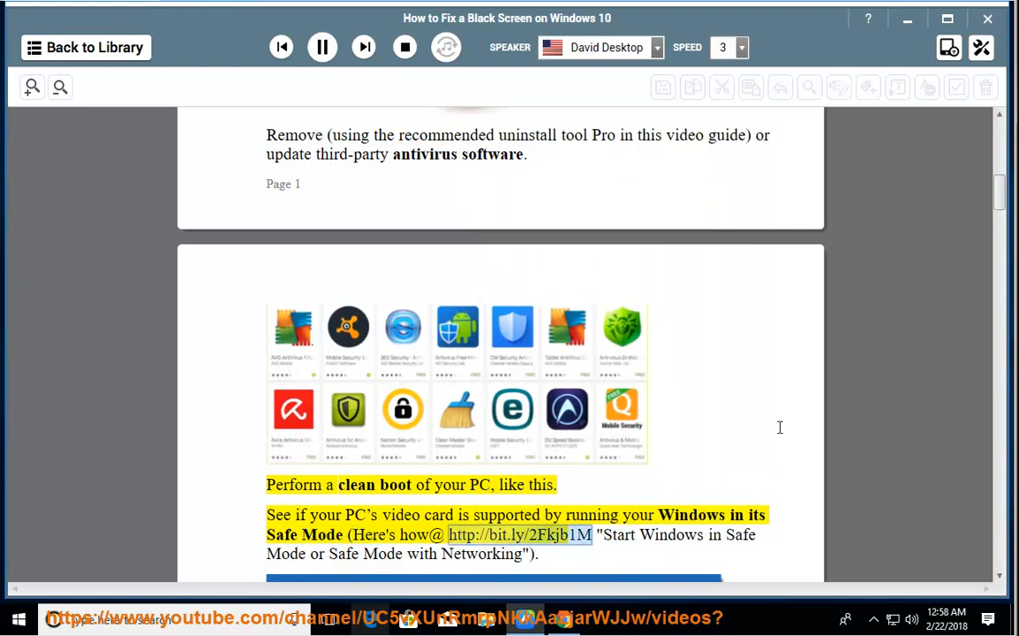
scroll(down, 3)
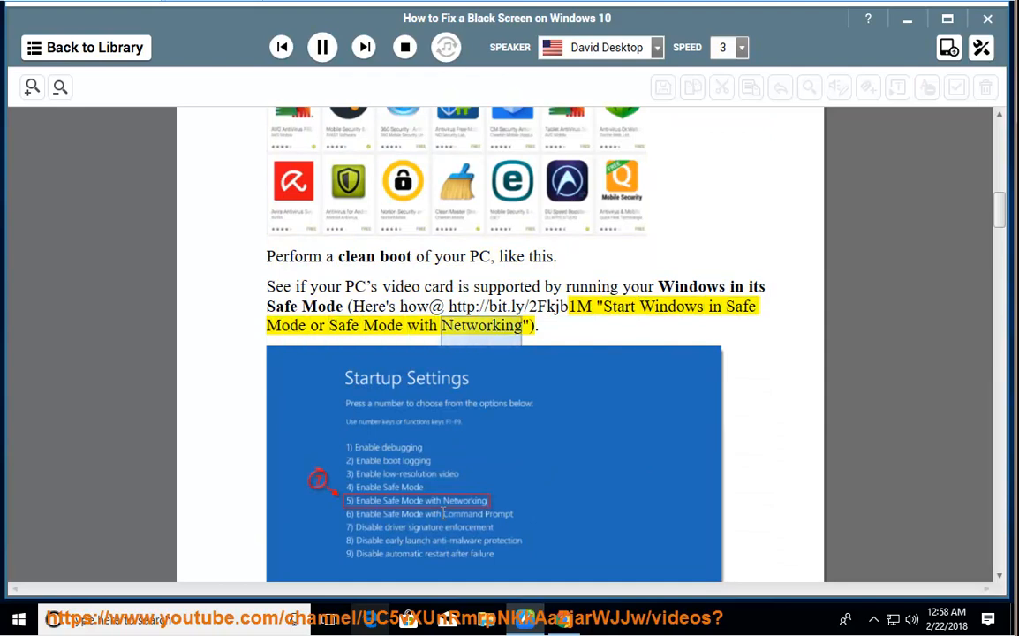
scroll(down, 3)
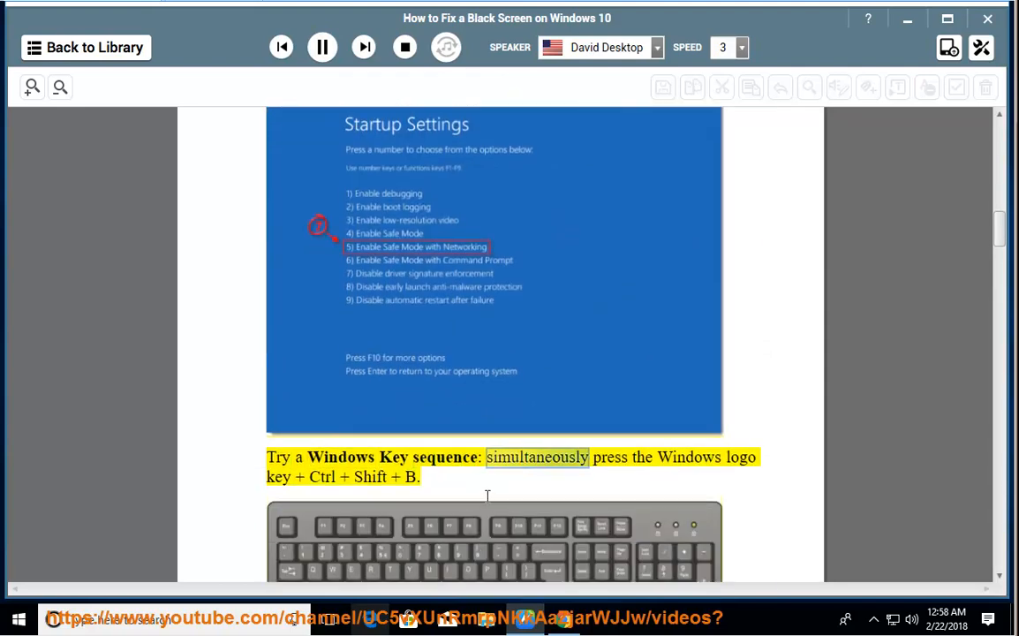
scroll(down, 3)
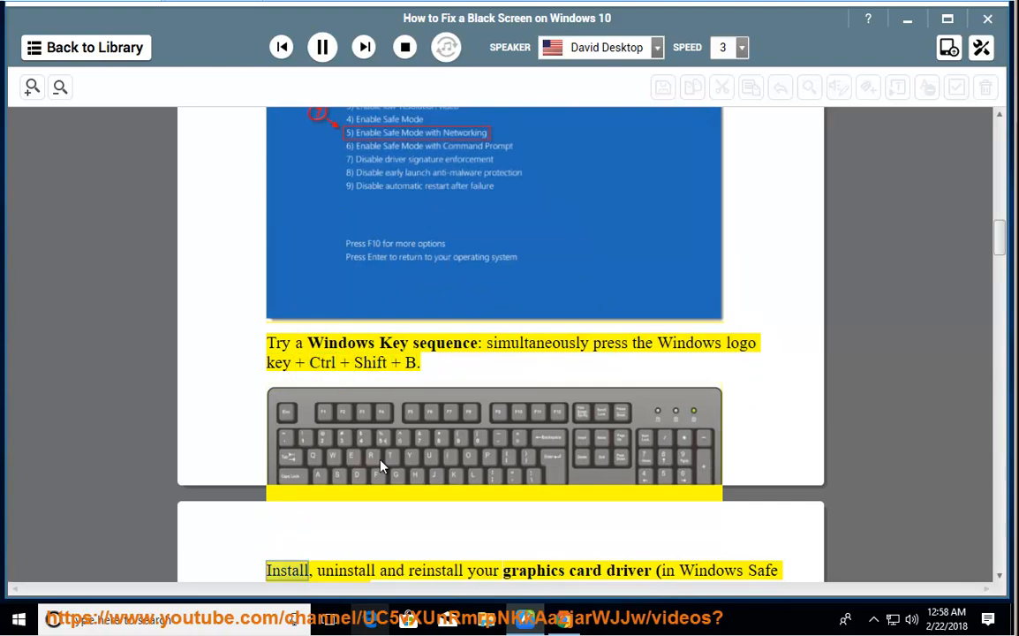
scroll(down, 3)
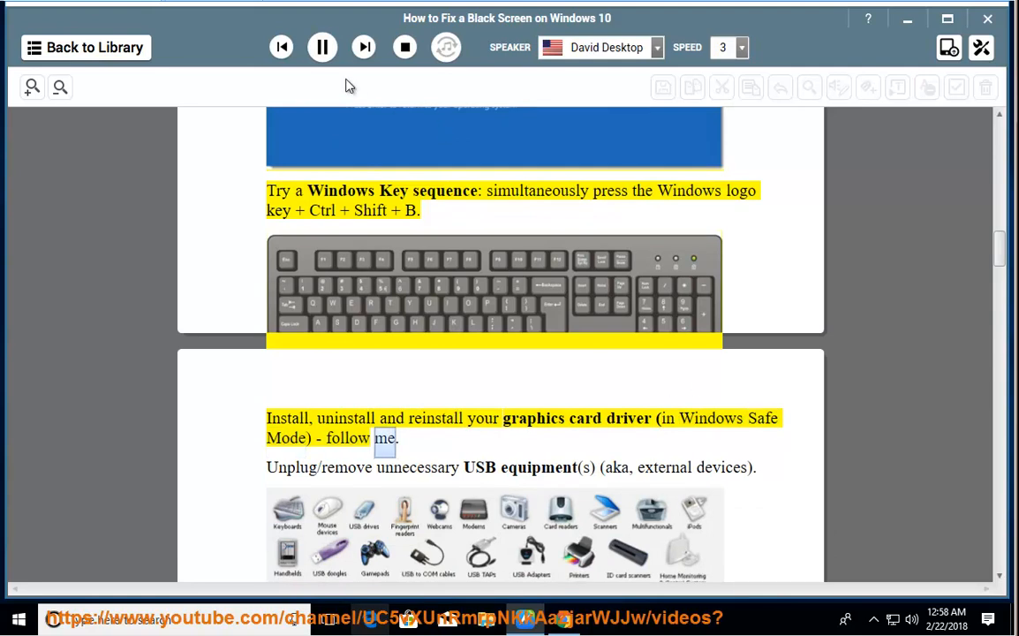
click(321, 47)
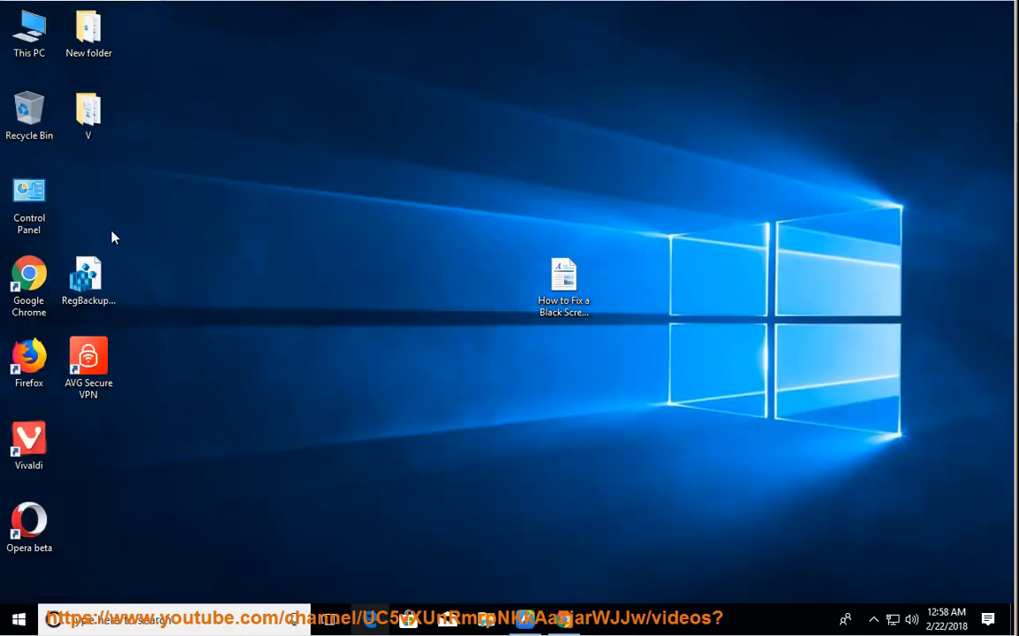
Step: Open Device Manager in Computer Management and expand Display adapters, collapsing Network adapters
right_click(30, 31)
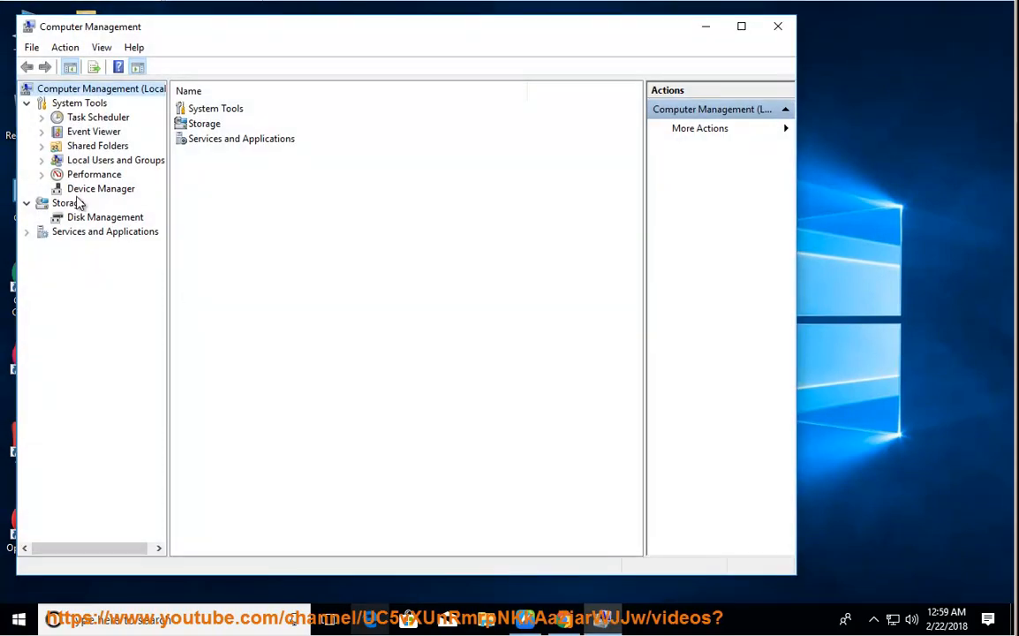
click(100, 188)
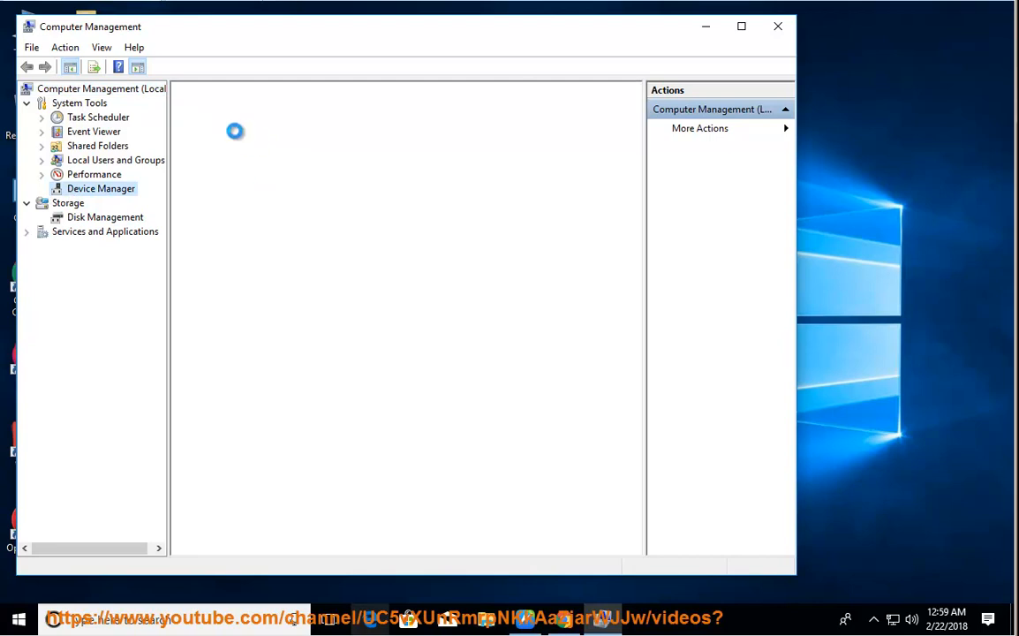
click(101, 188)
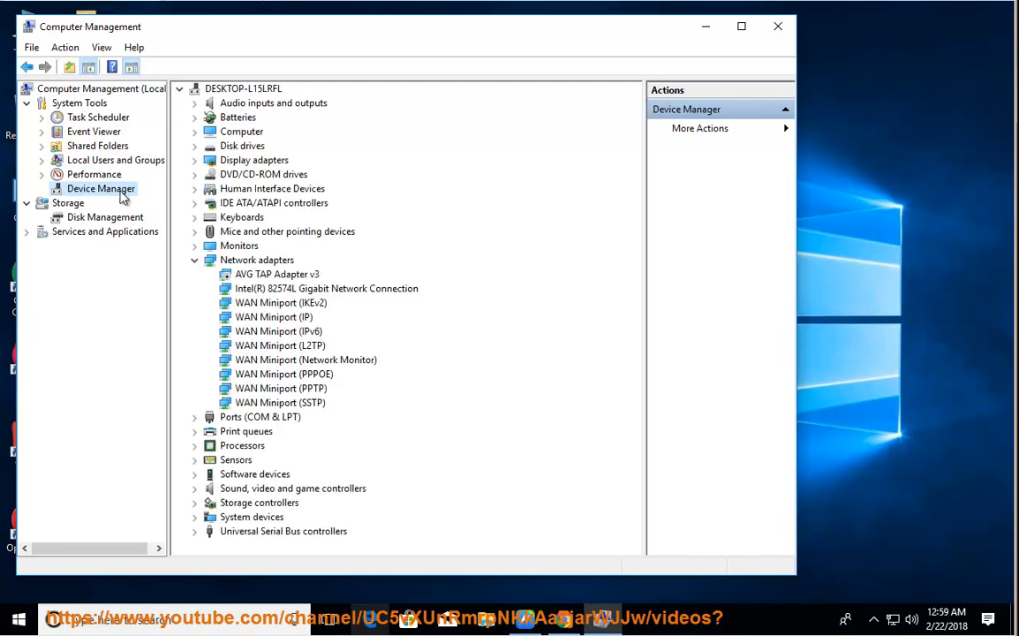
click(195, 259)
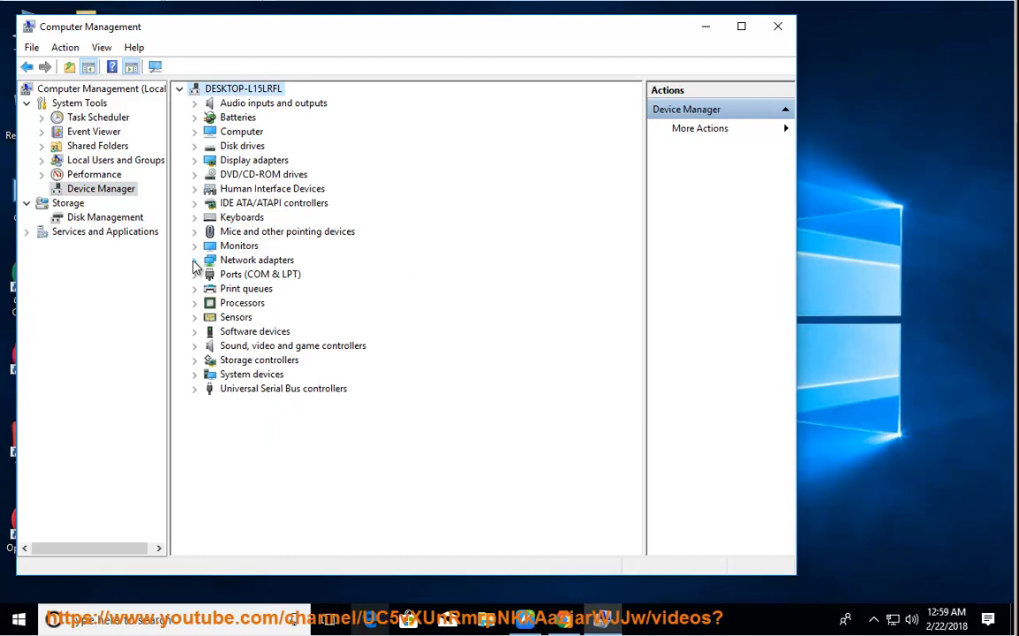
click(194, 160)
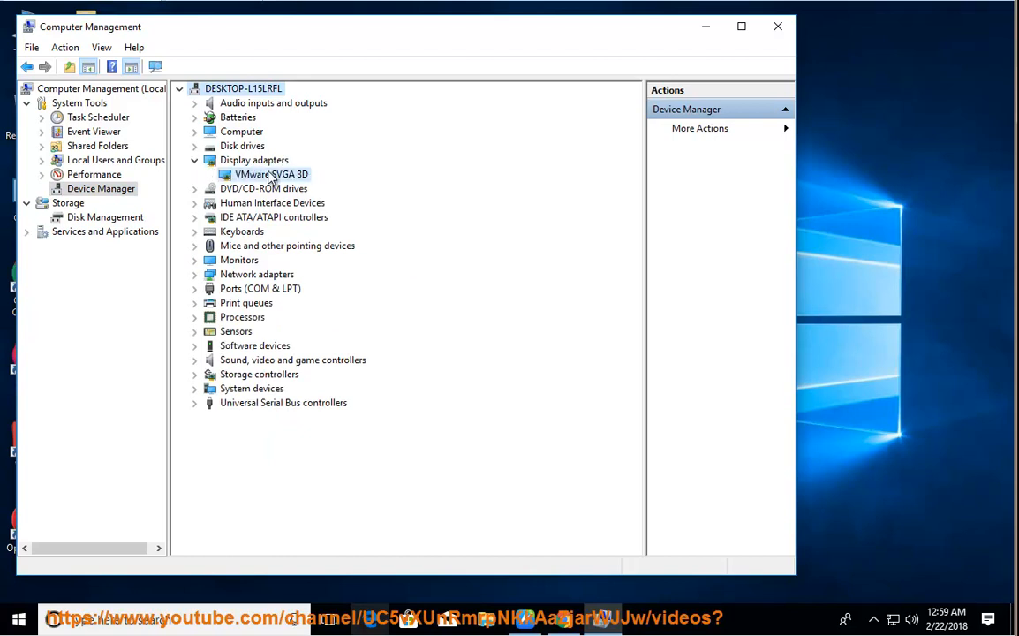
Step: Open and cancel the VMware SVGA 3D driver update, then uninstall the device
right_click(271, 174)
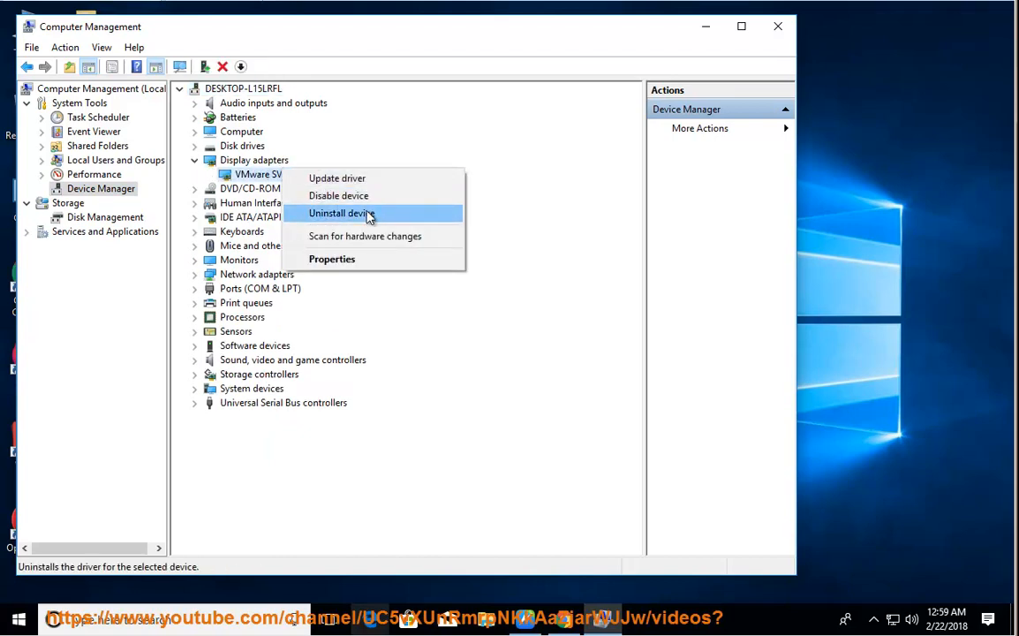
click(336, 178)
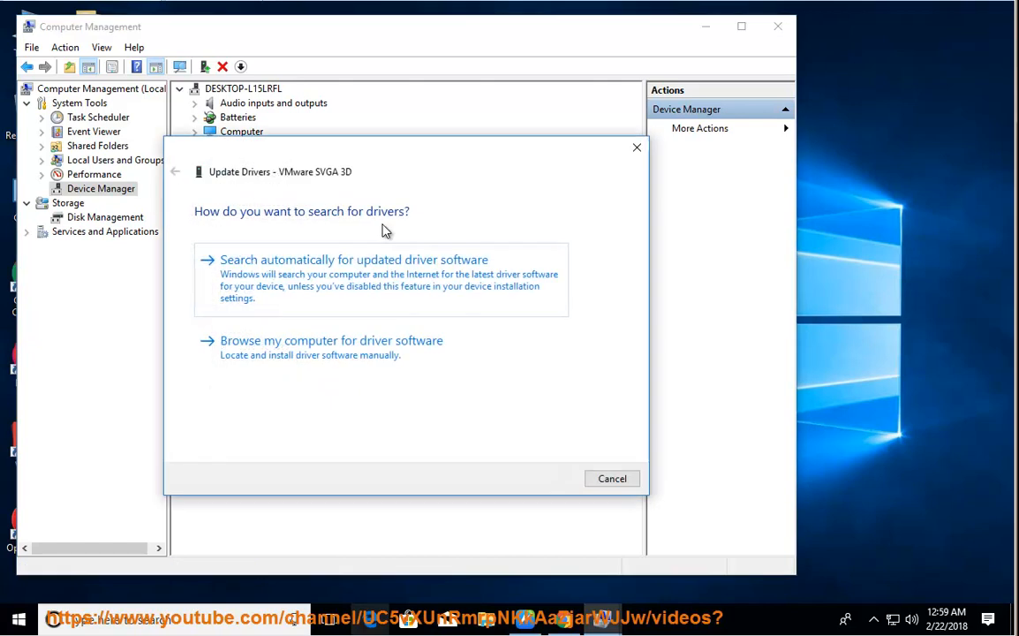
click(612, 478)
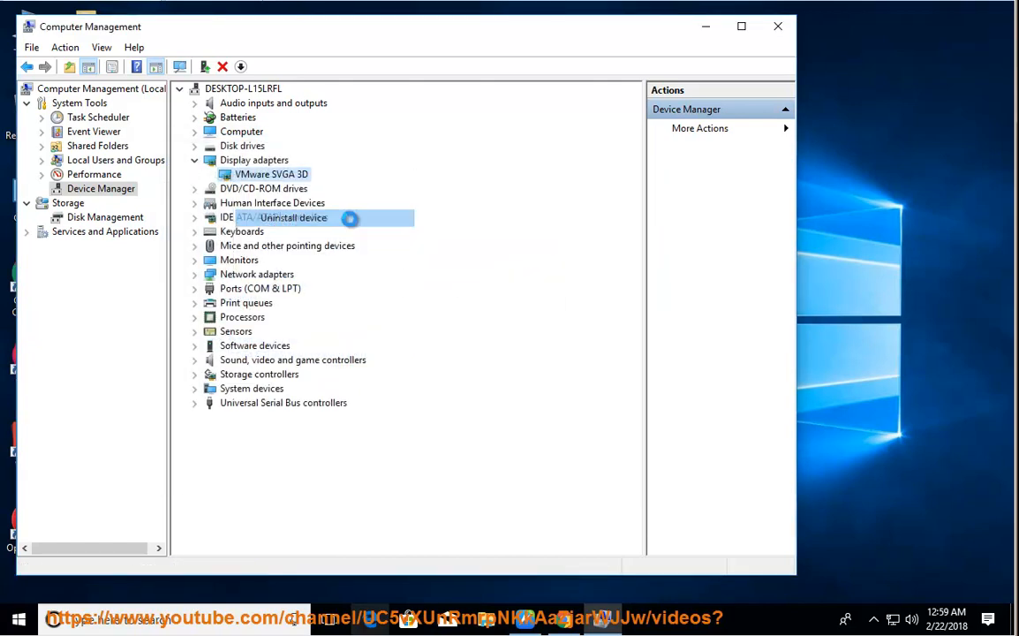
click(293, 217)
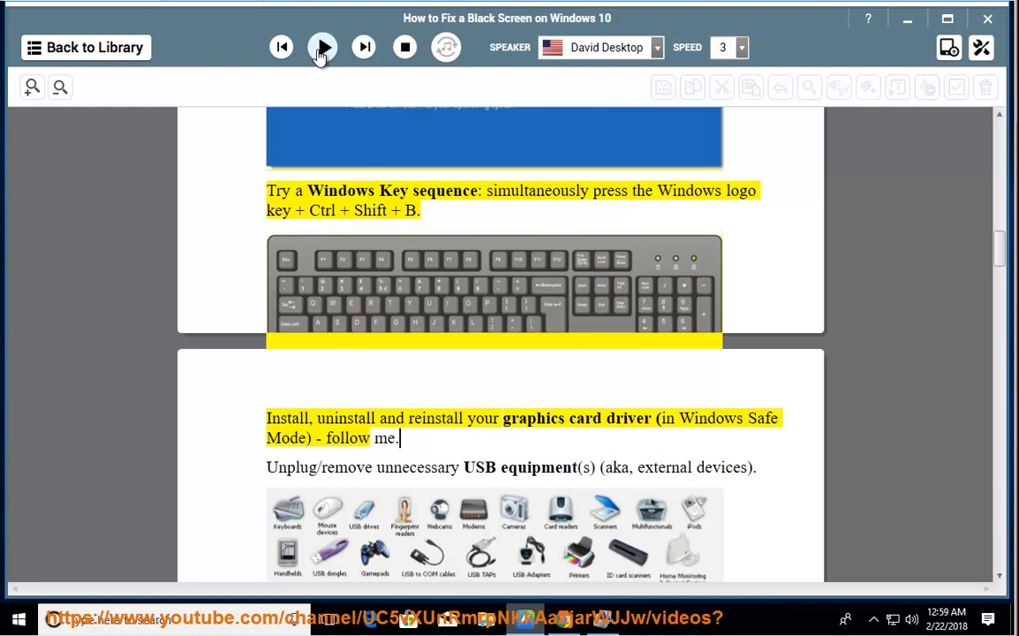
Step: Play the guide through the USB equipment and roll-back paragraphs, then pause at clean installation
click(322, 46)
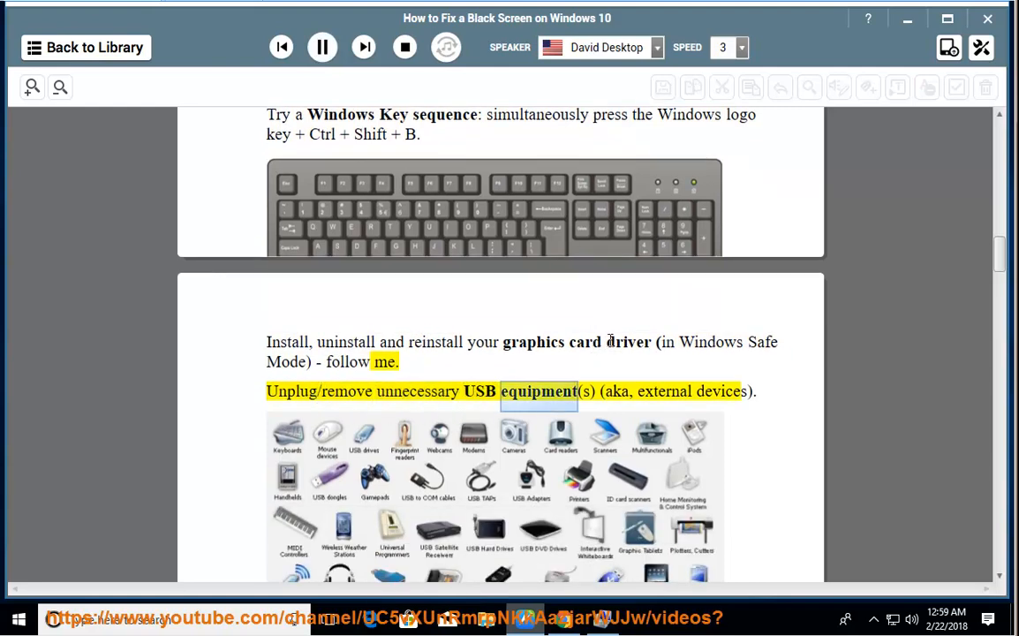
scroll(down, 3)
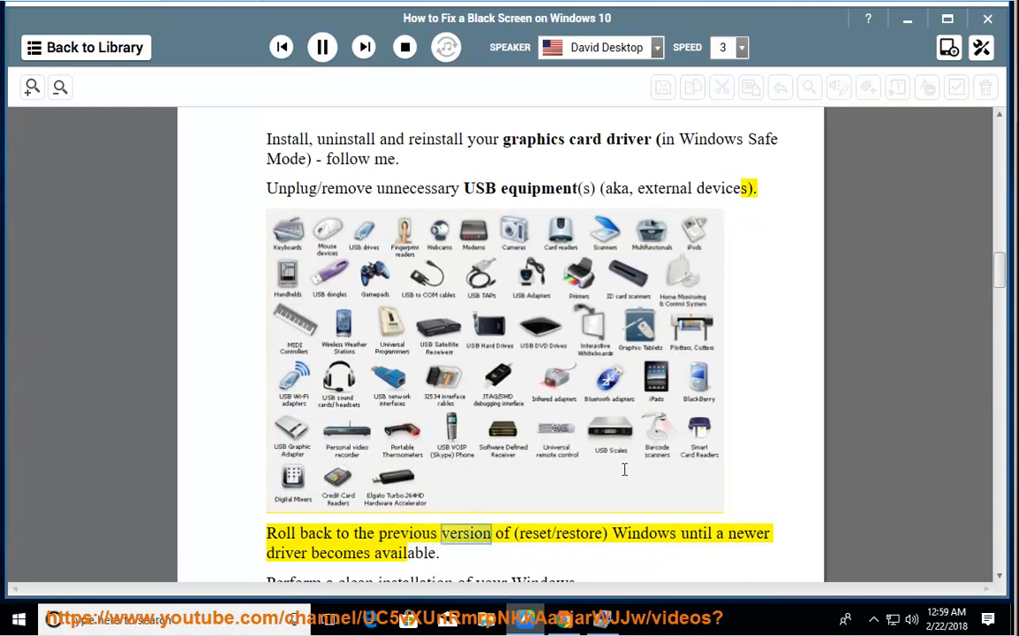
scroll(down, 3)
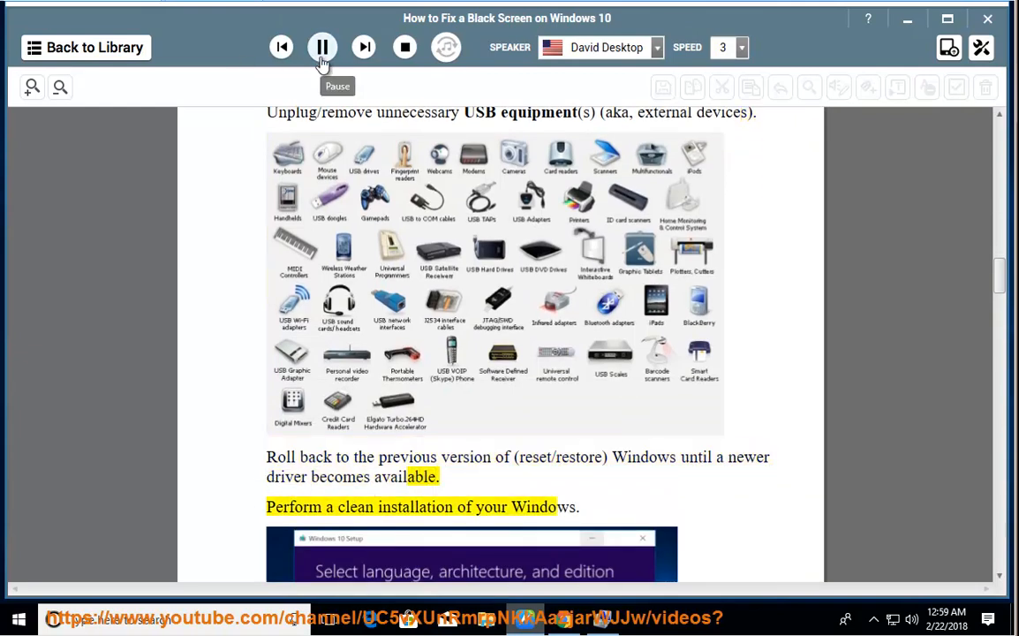
click(322, 46)
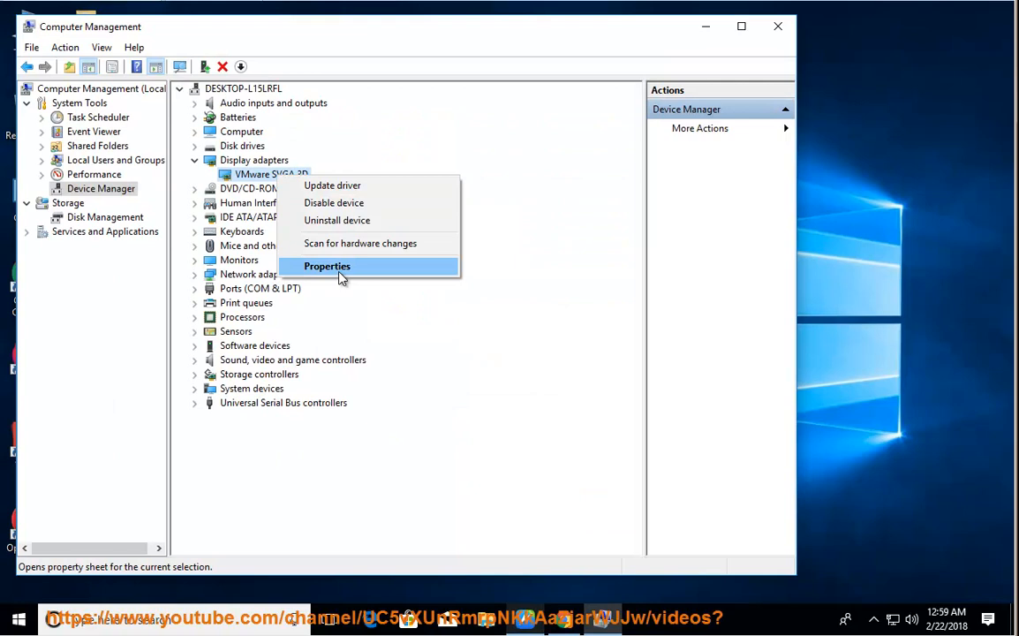
Step: Open the VMware SVGA 3D Properties on the Driver tab, where roll back is unavailable
click(327, 266)
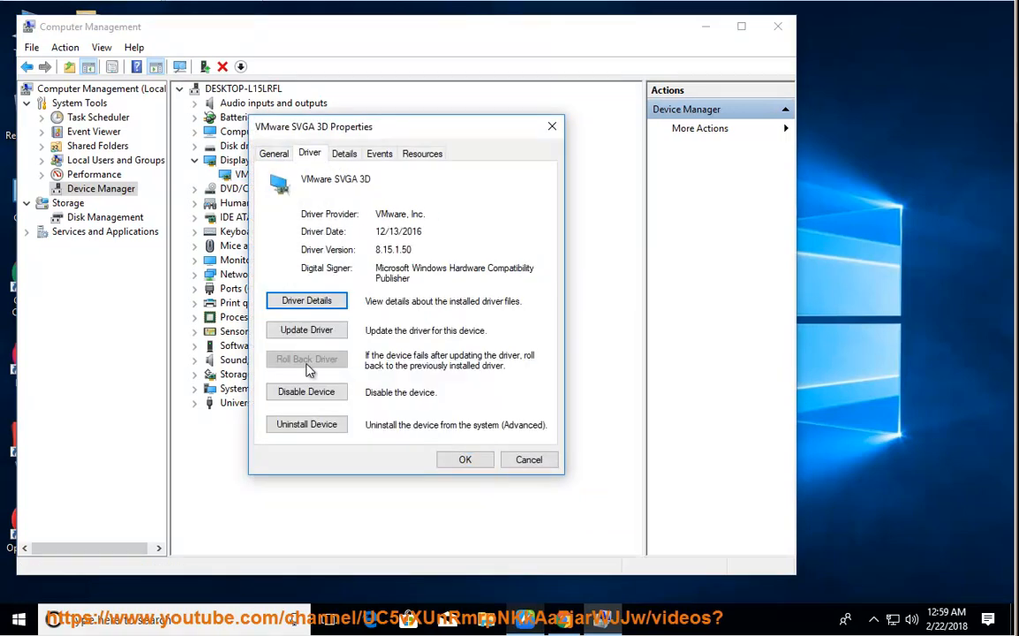
mouse_move(527, 459)
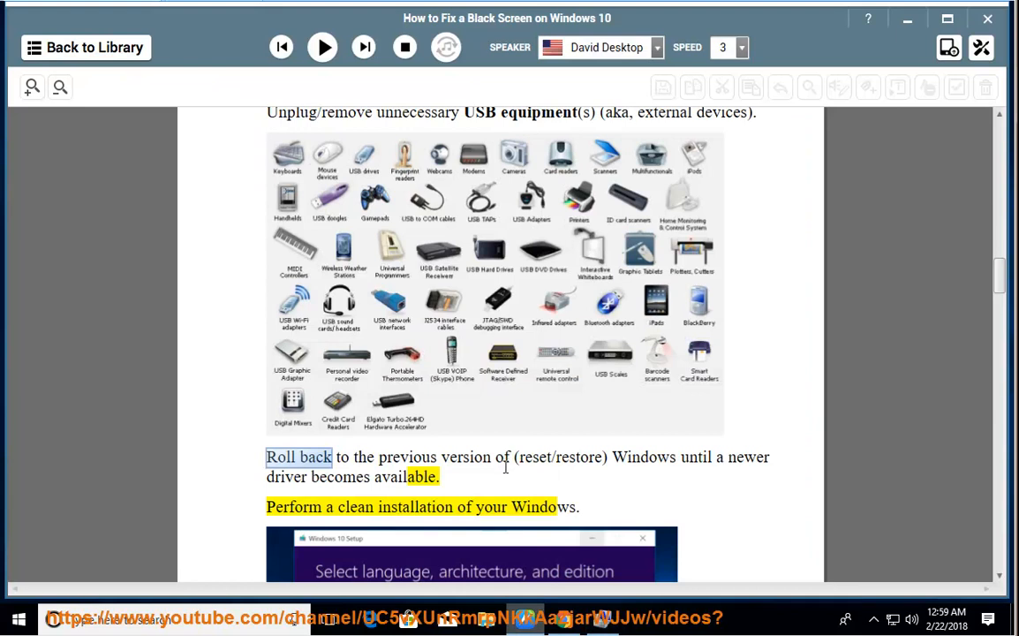
Step: Resume narration through the clean-install download links and the Windows 10 Version 1703 note
click(322, 46)
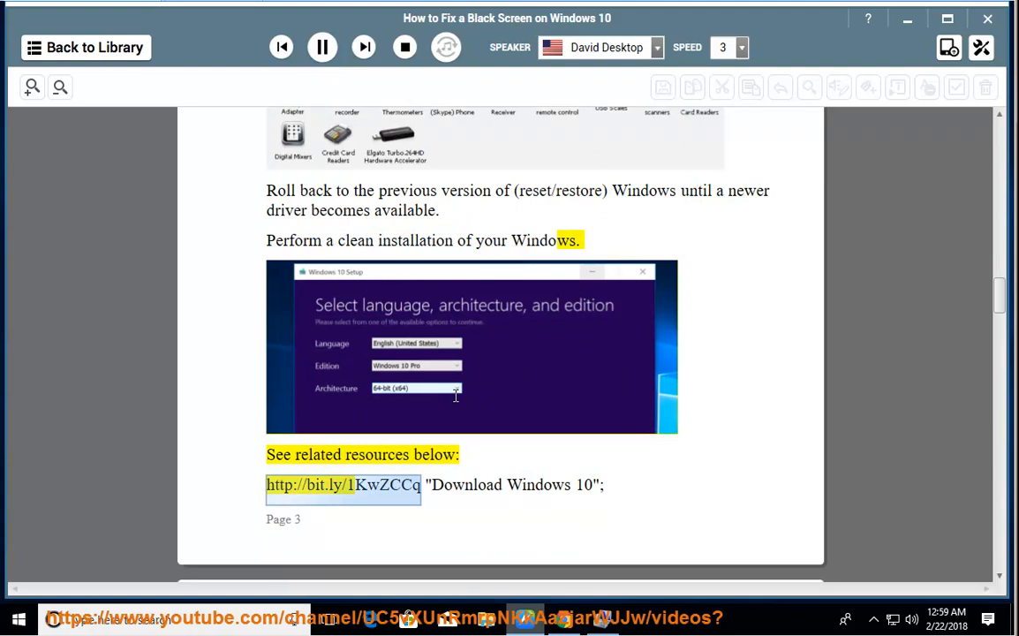
scroll(down, 3)
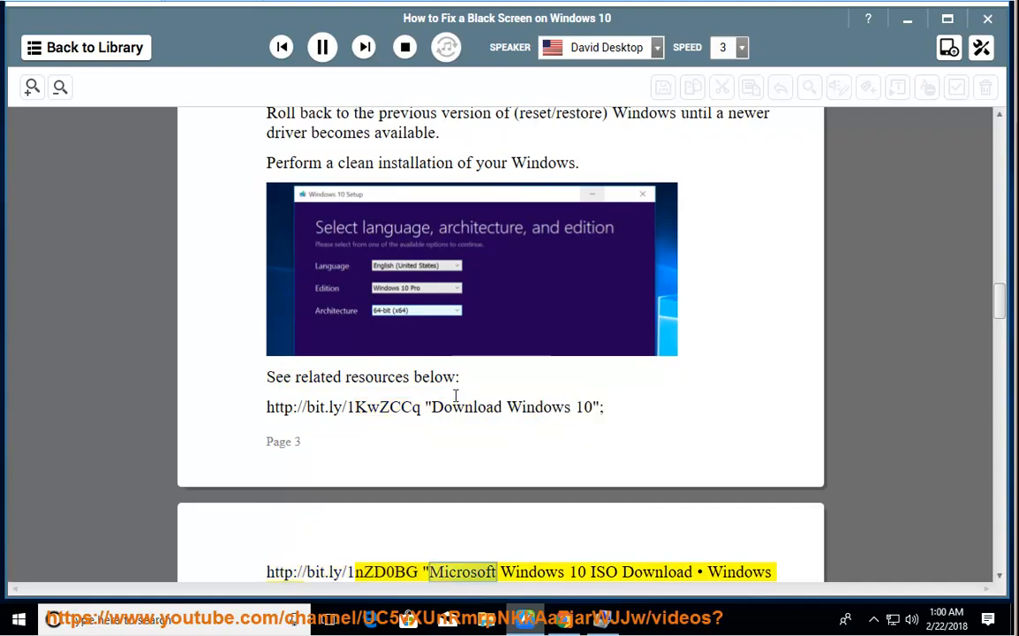
scroll(down, 3)
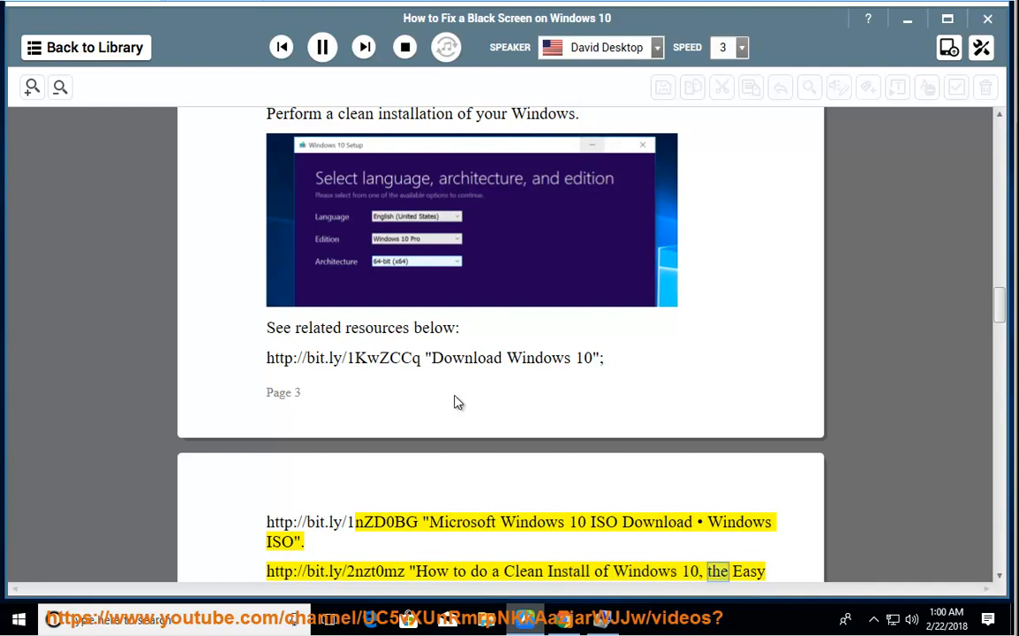
scroll(down, 3)
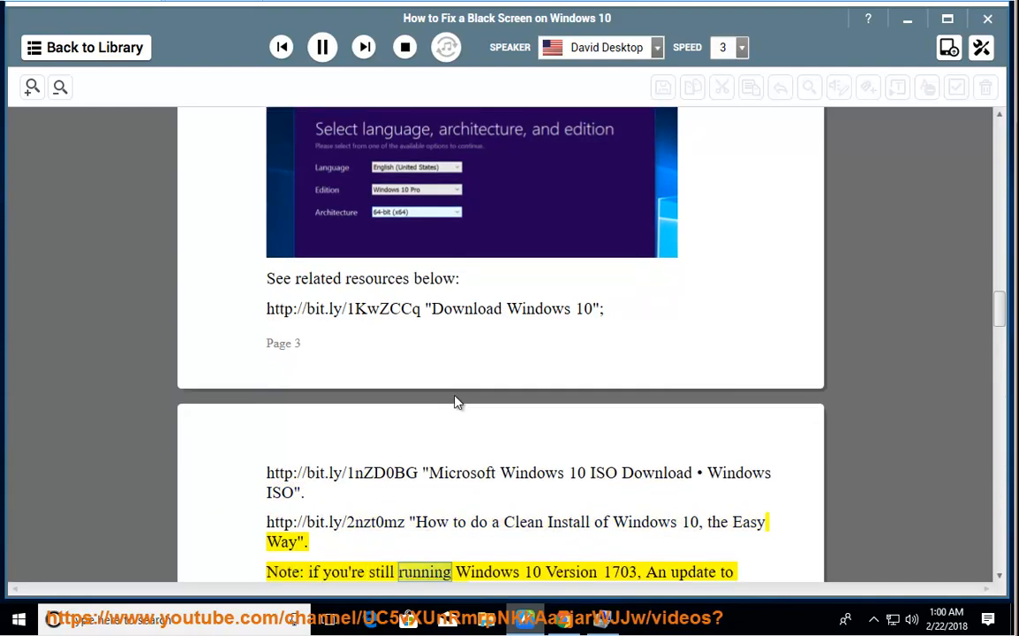
scroll(down, 3)
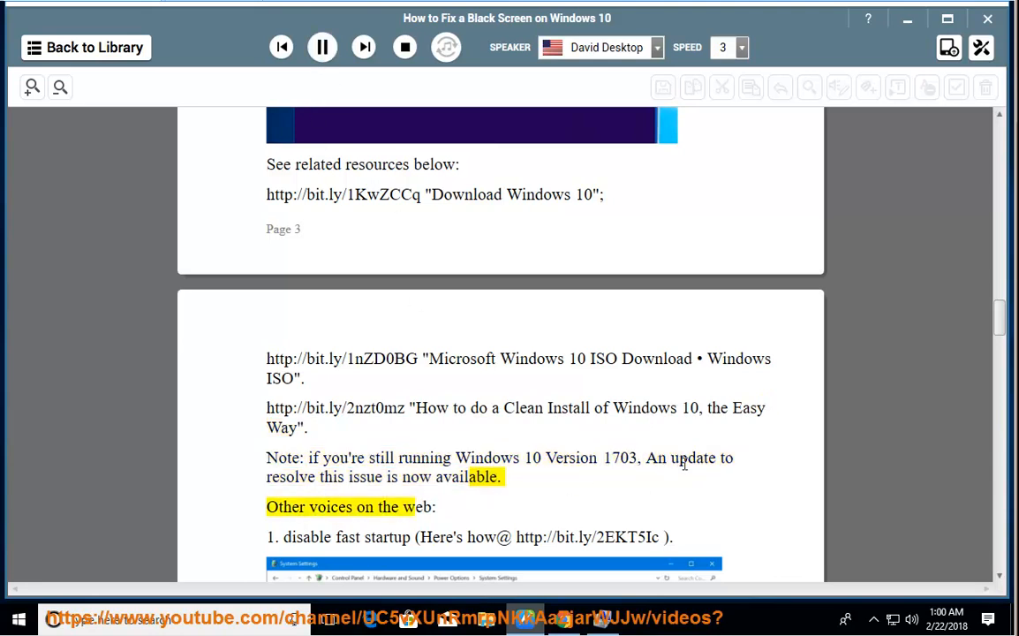
click(18, 618)
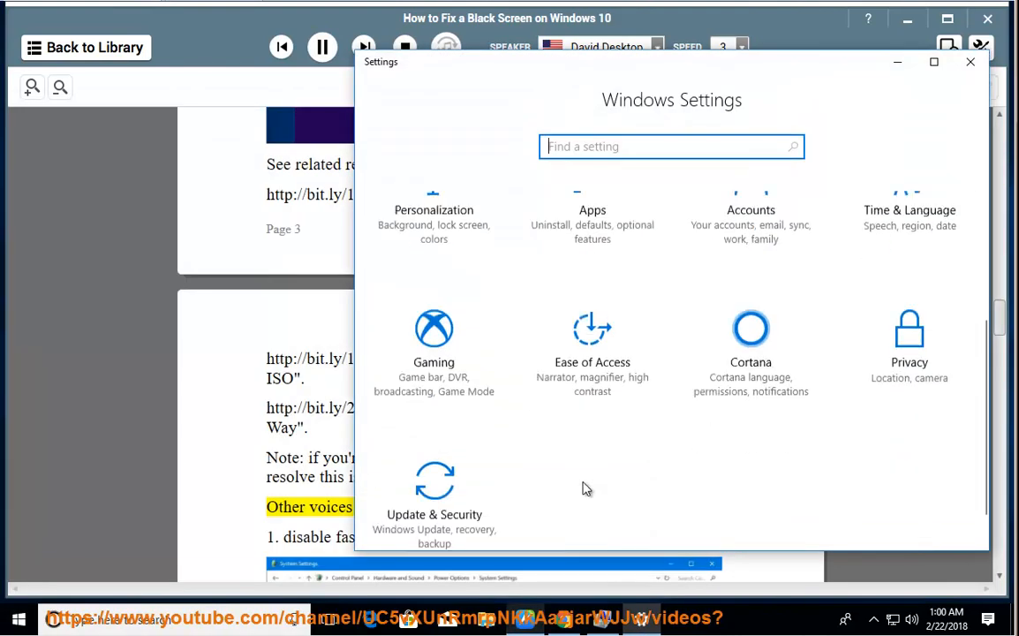
Step: Go to Update & Security and check for updates on the Windows Update page
click(434, 498)
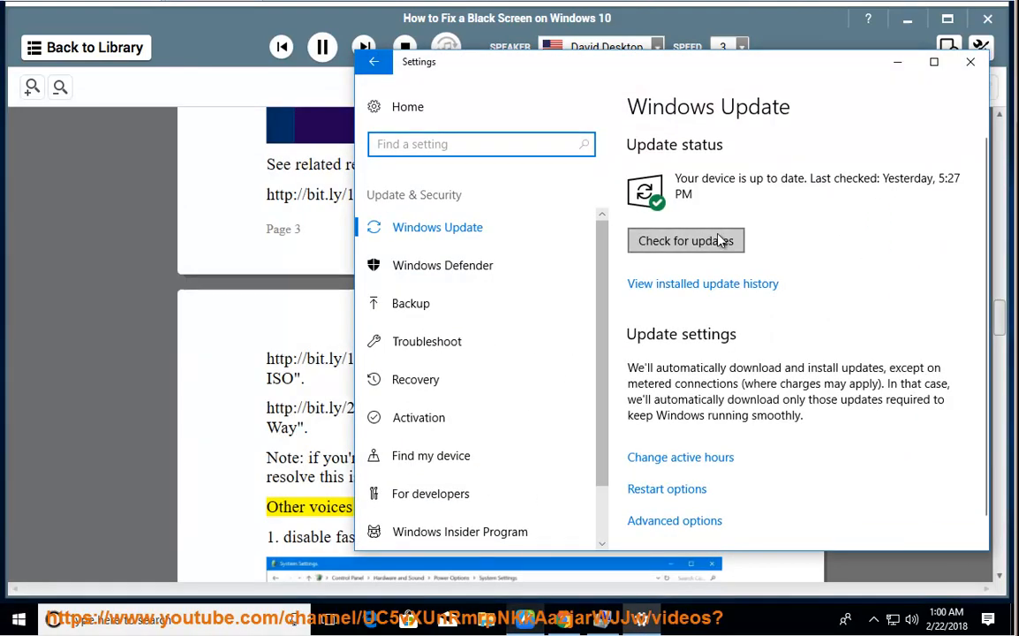
click(970, 62)
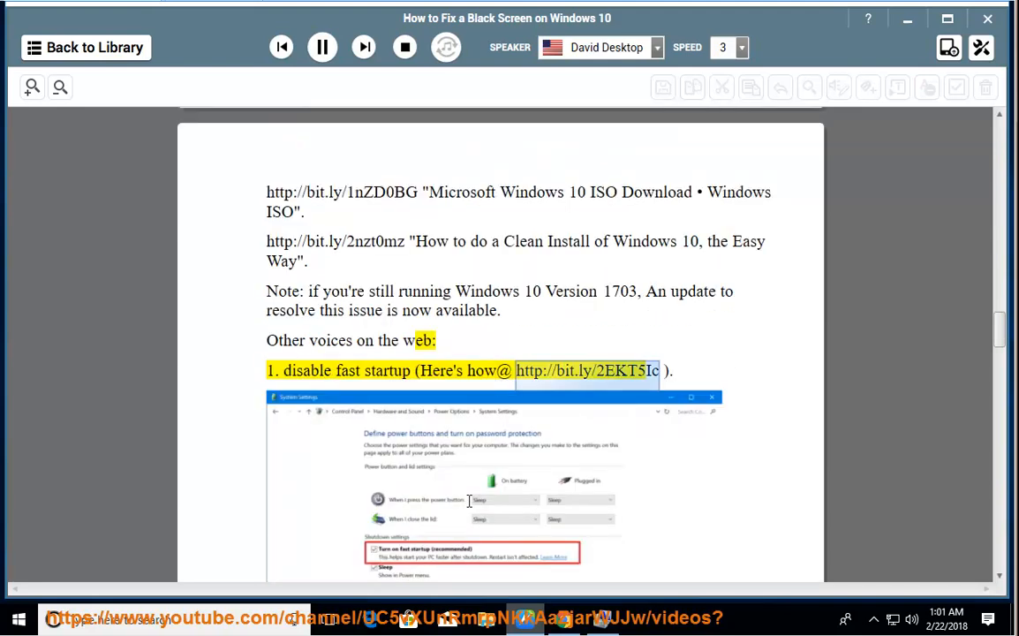
Step: Follow the fast-startup and high-contrast tips being read aloud, then open the Start menu
scroll(down, 3)
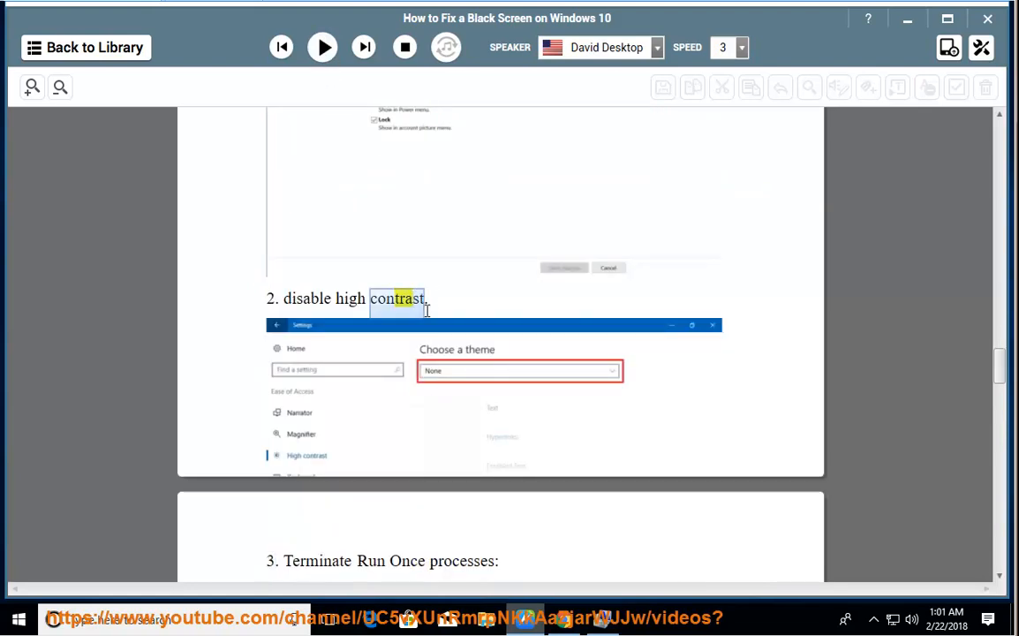
click(17, 617)
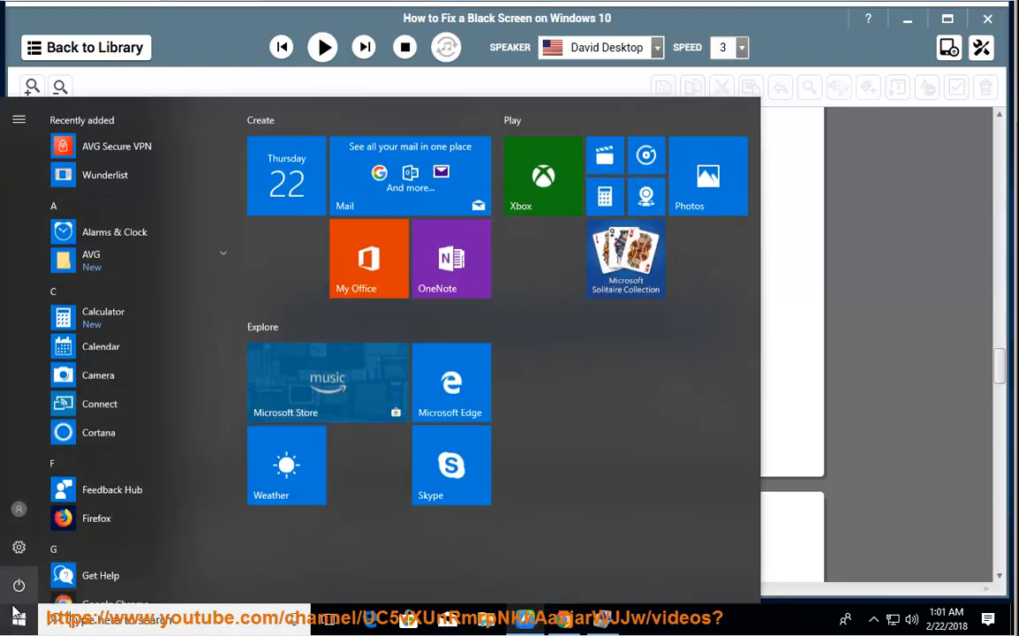
Step: Search Settings for 'contrast', set the high contrast theme to None, and close Settings
click(19, 548)
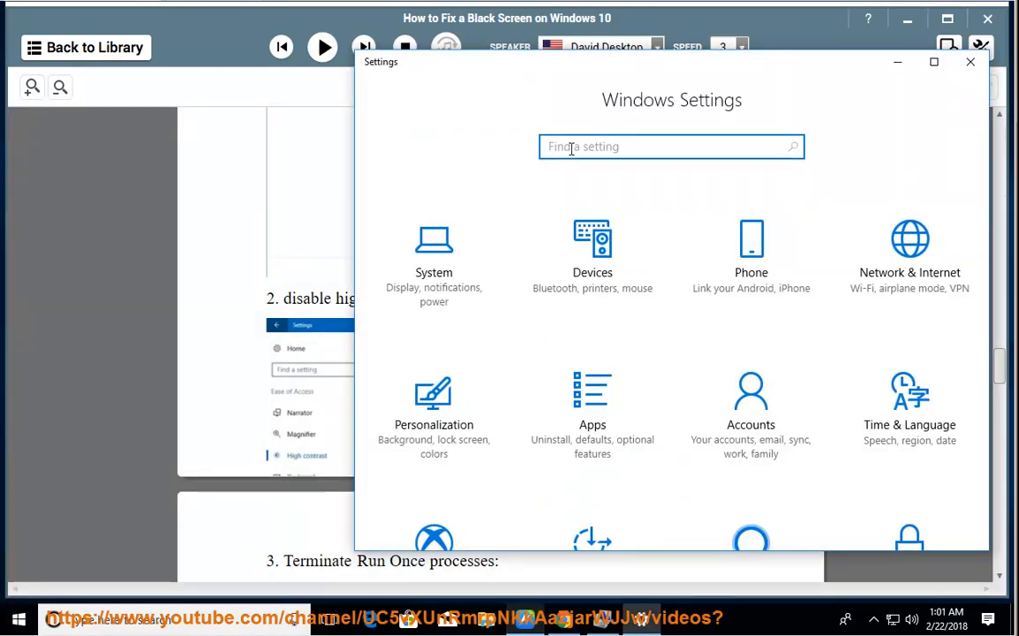
text(contrast)
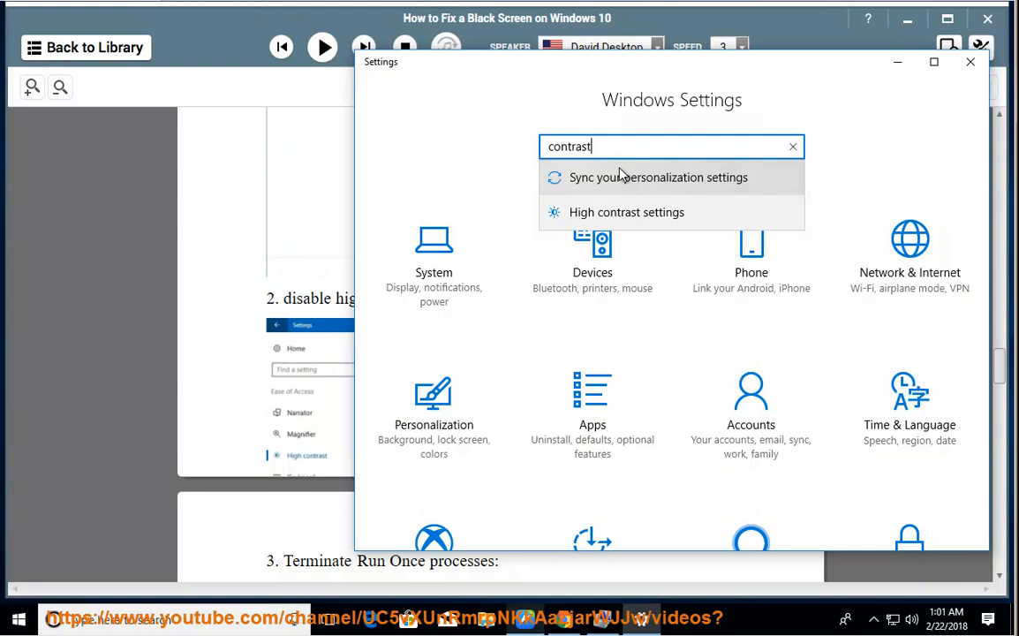
mouse_move(651, 212)
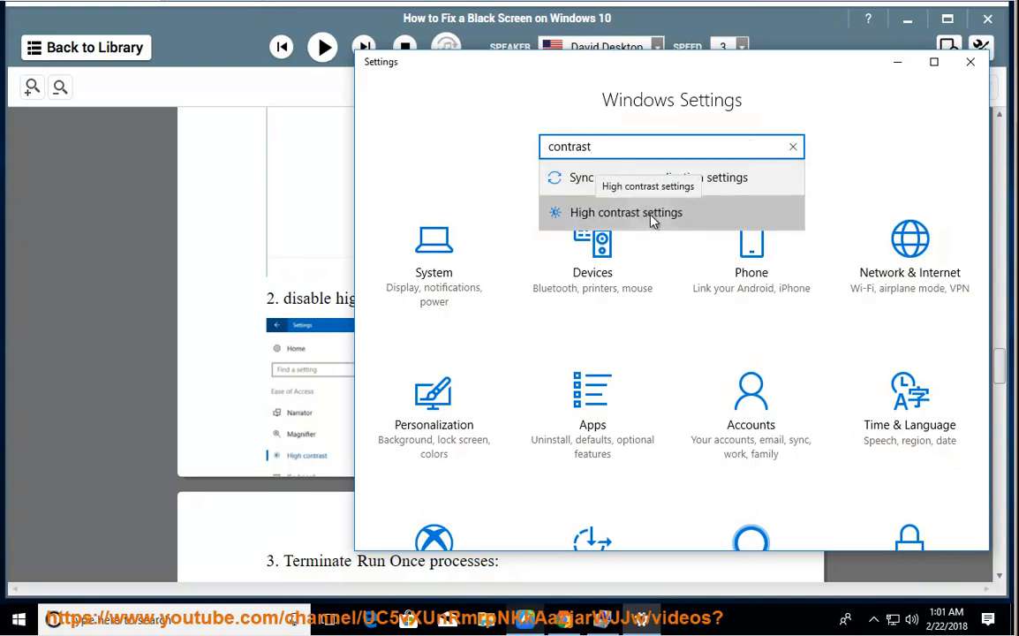
click(625, 211)
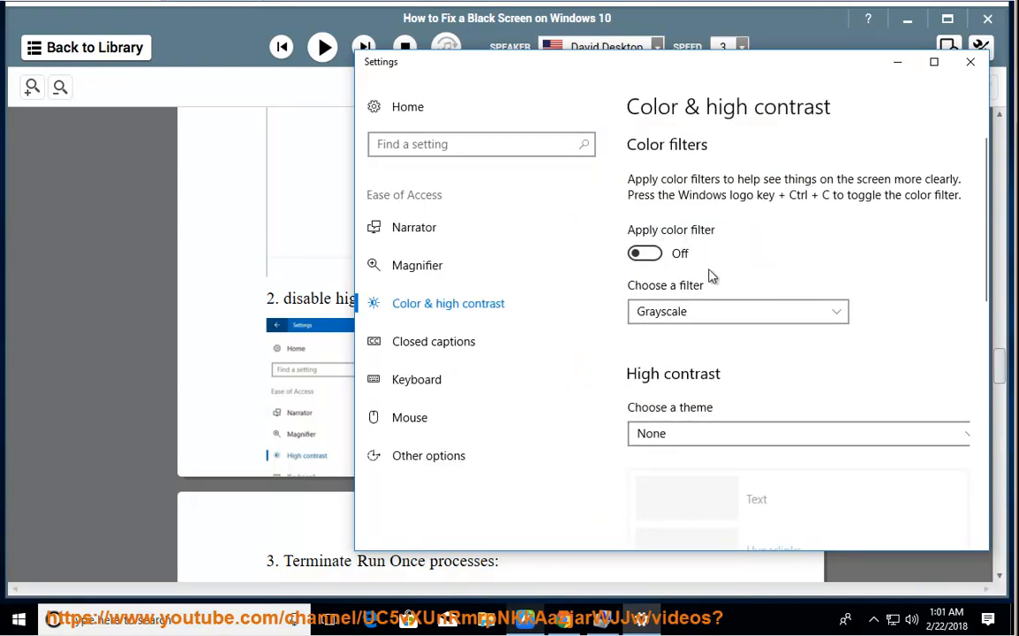
click(797, 433)
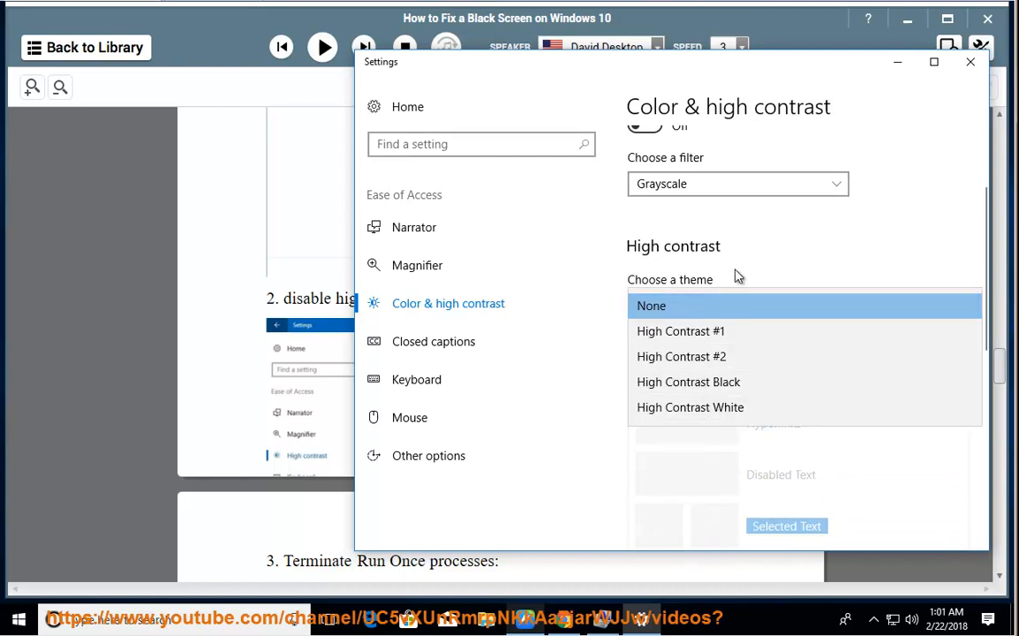
click(651, 306)
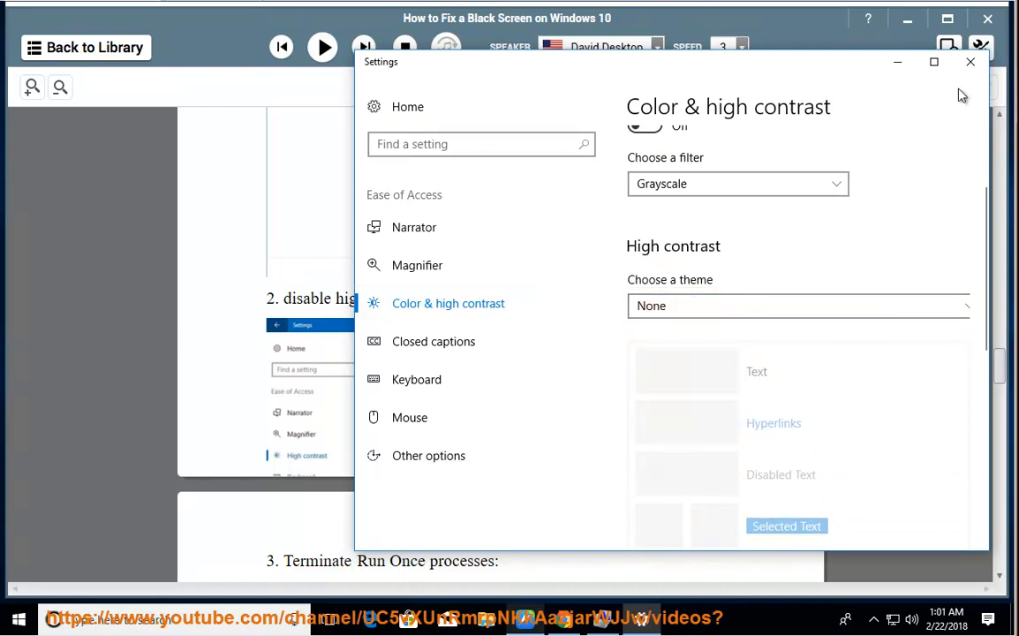
click(970, 62)
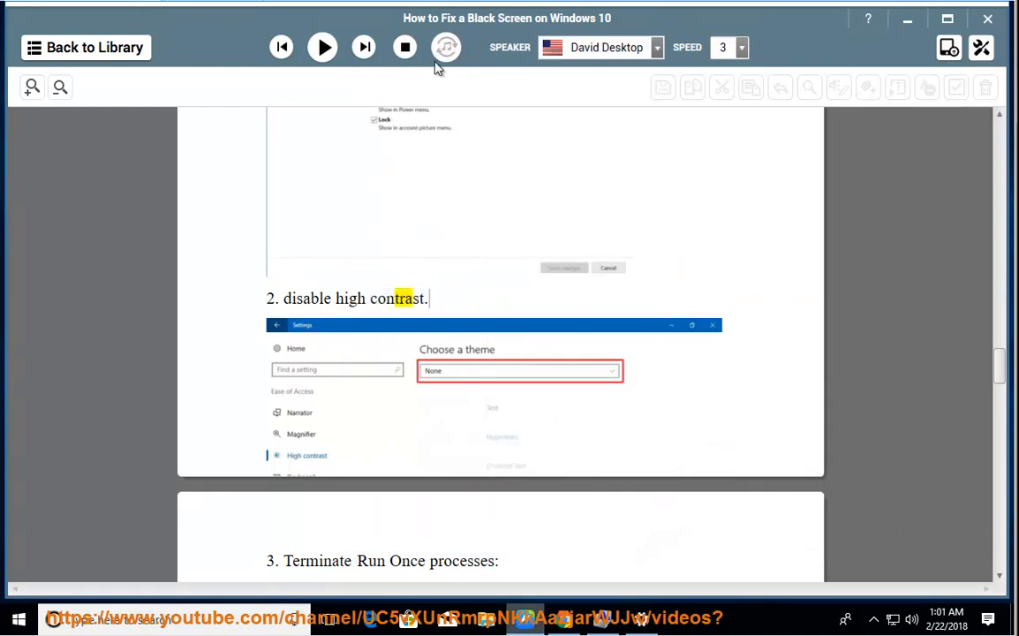
Step: Have NaturalReader read step 3 on Run Once processes, pause, and open the taskbar menu
click(321, 47)
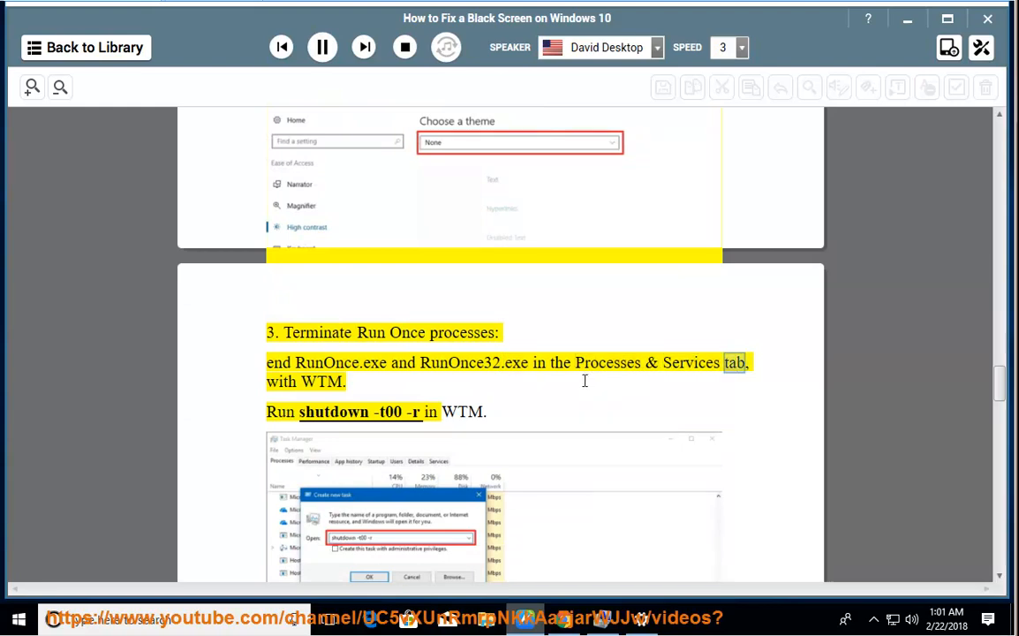
click(321, 47)
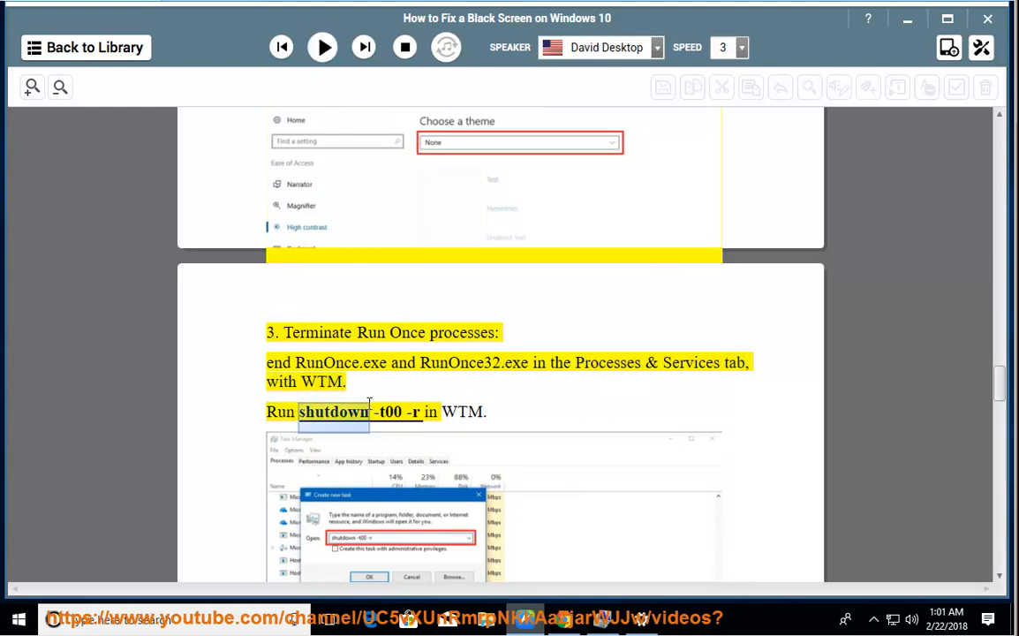
right_click(698, 618)
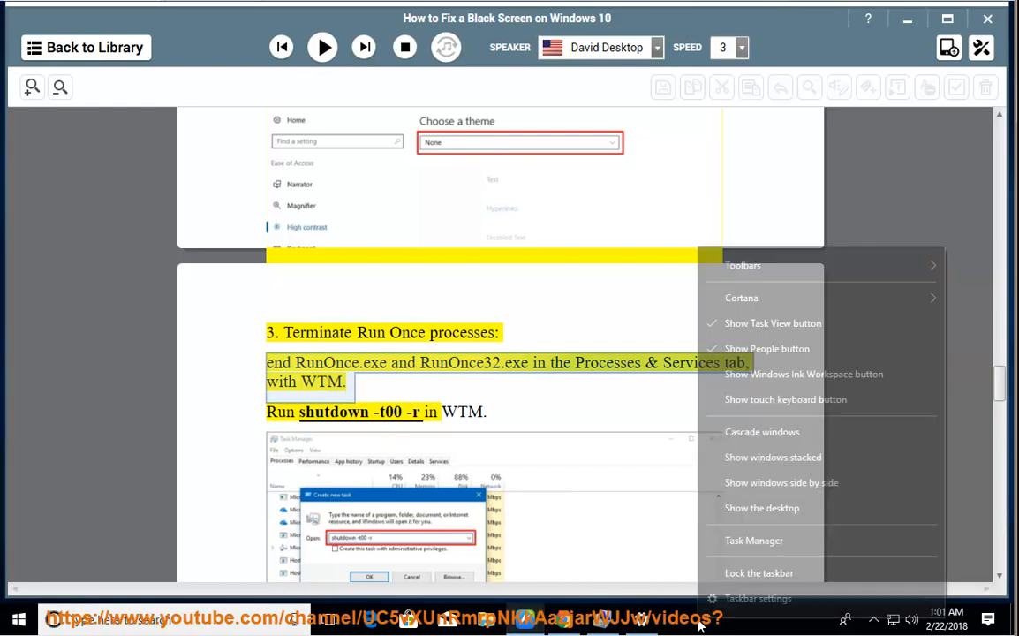
Step: Open Task Manager and scroll through the running processes
click(753, 540)
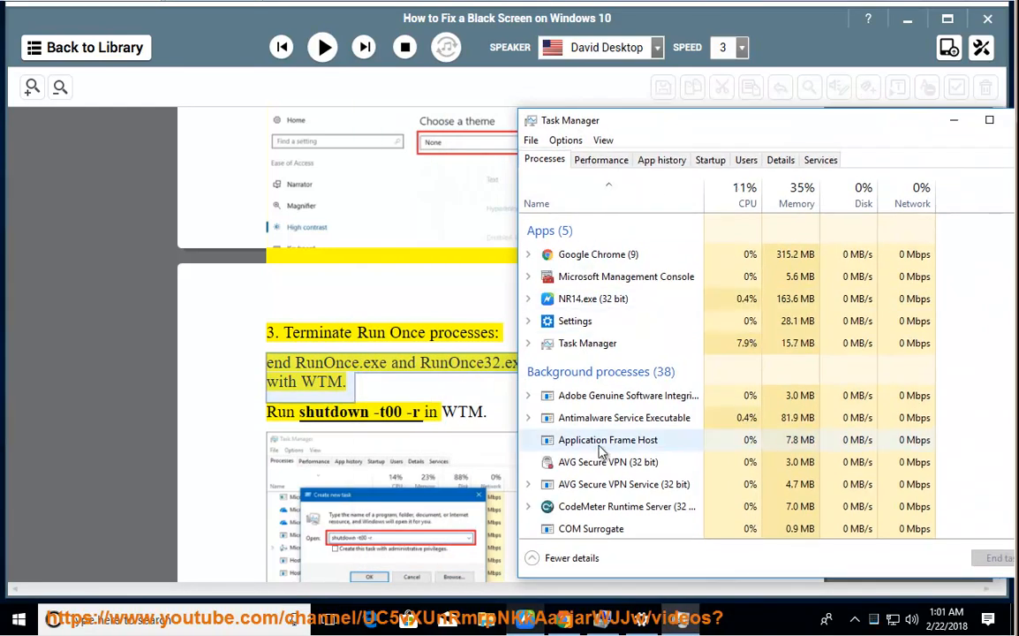
scroll(down, 3)
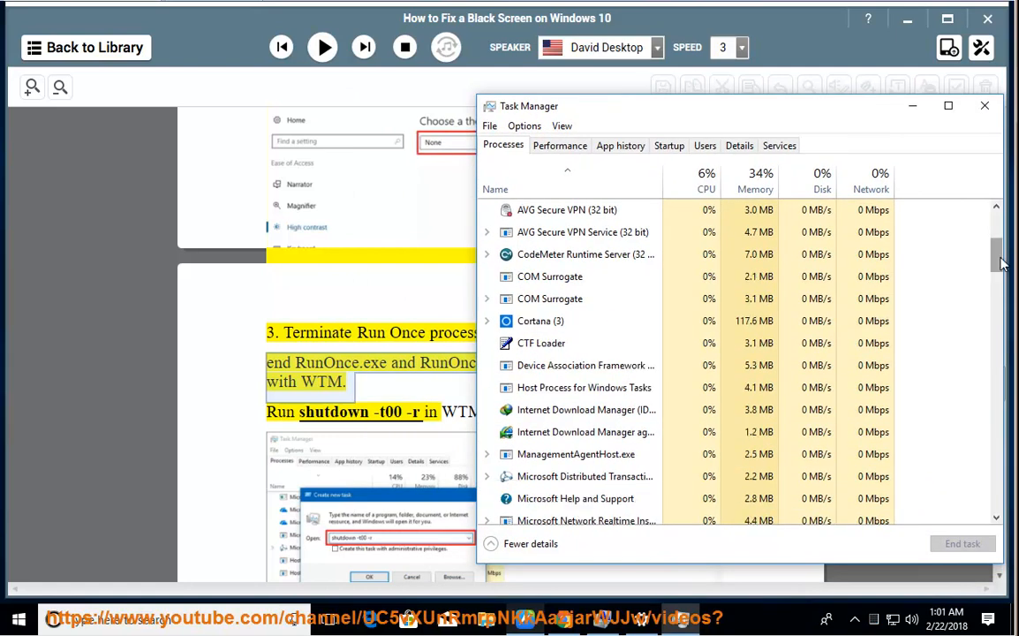
scroll(down, 3)
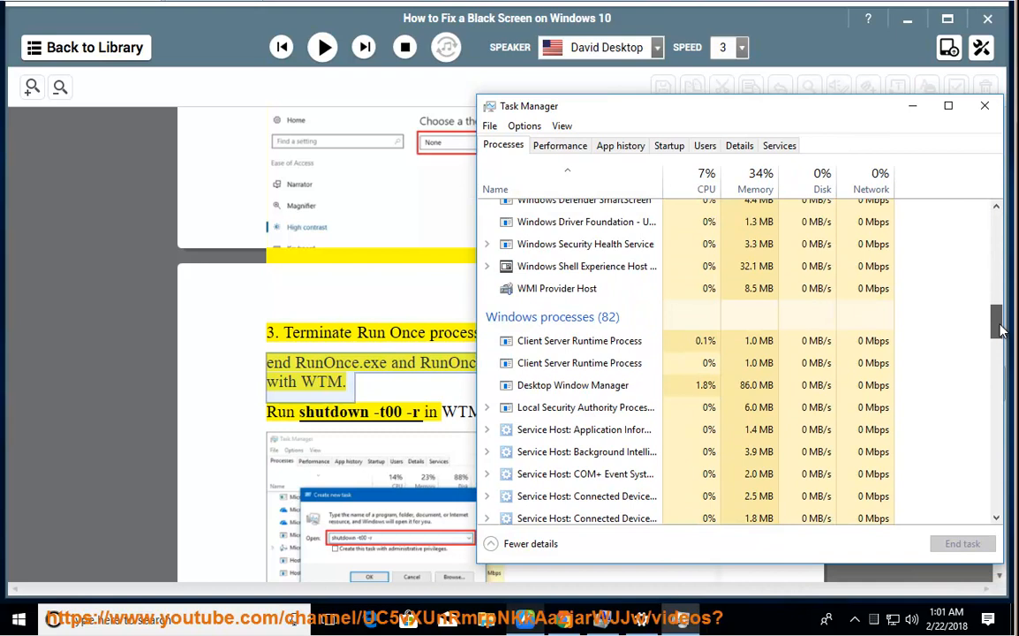
scroll(down, 3)
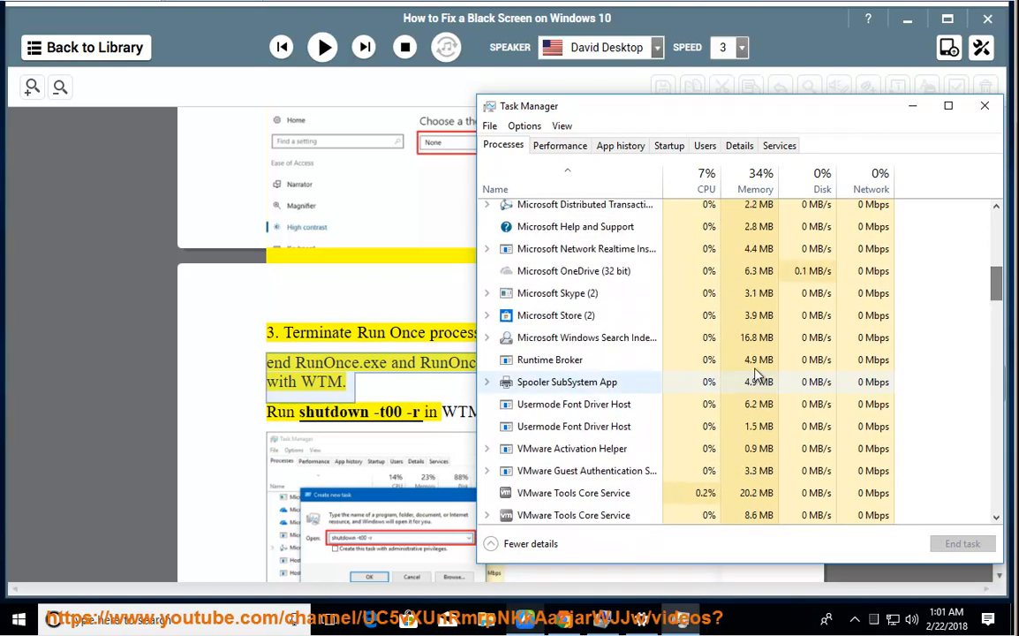
mouse_move(540, 359)
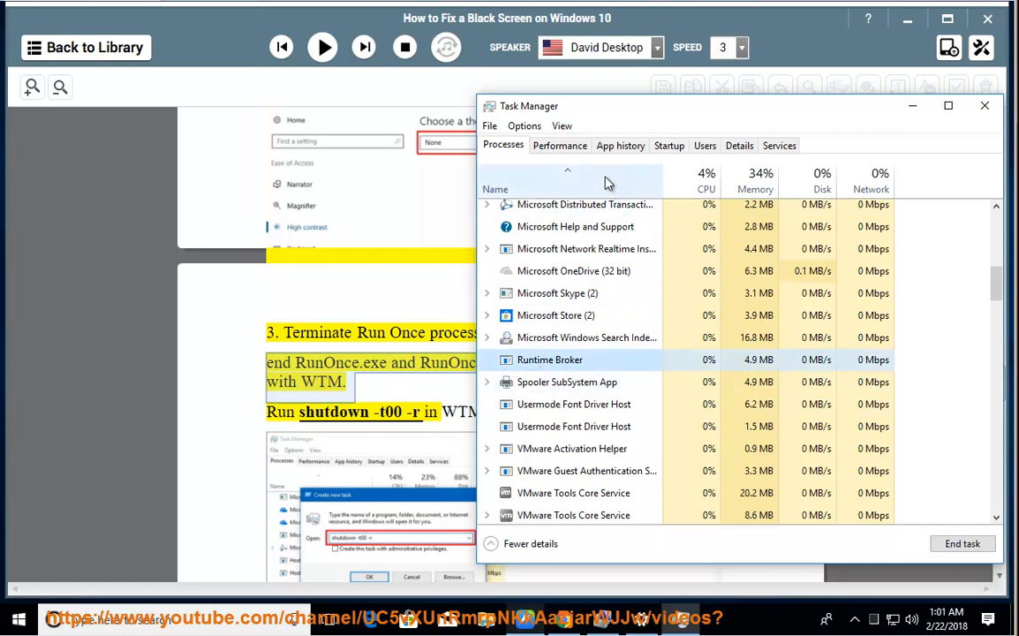
Step: Browse the Services tab list, then switch to the guide and back to Task Manager
click(778, 145)
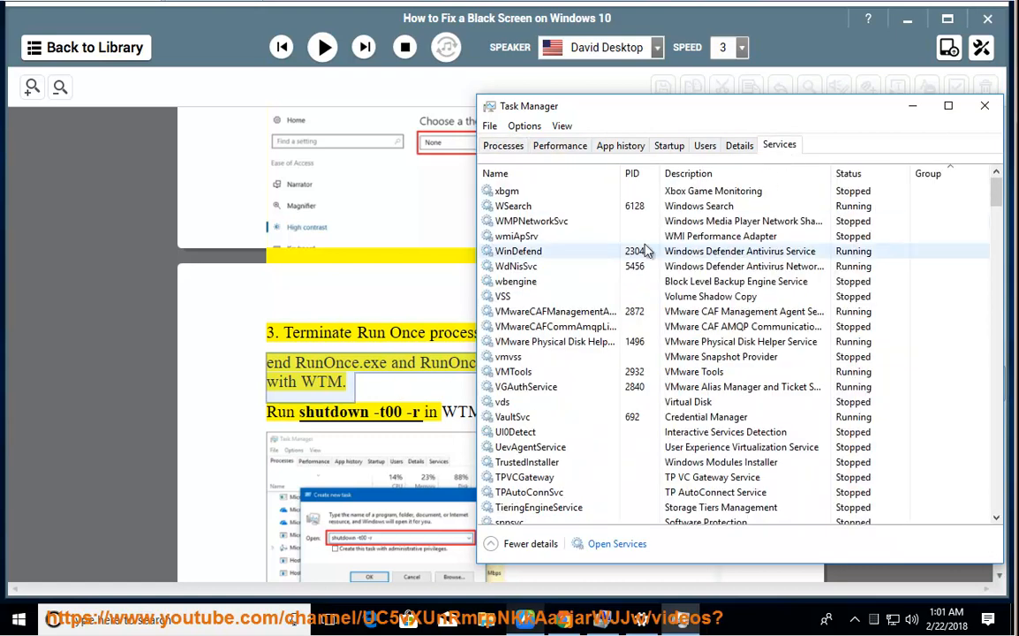
scroll(down, 3)
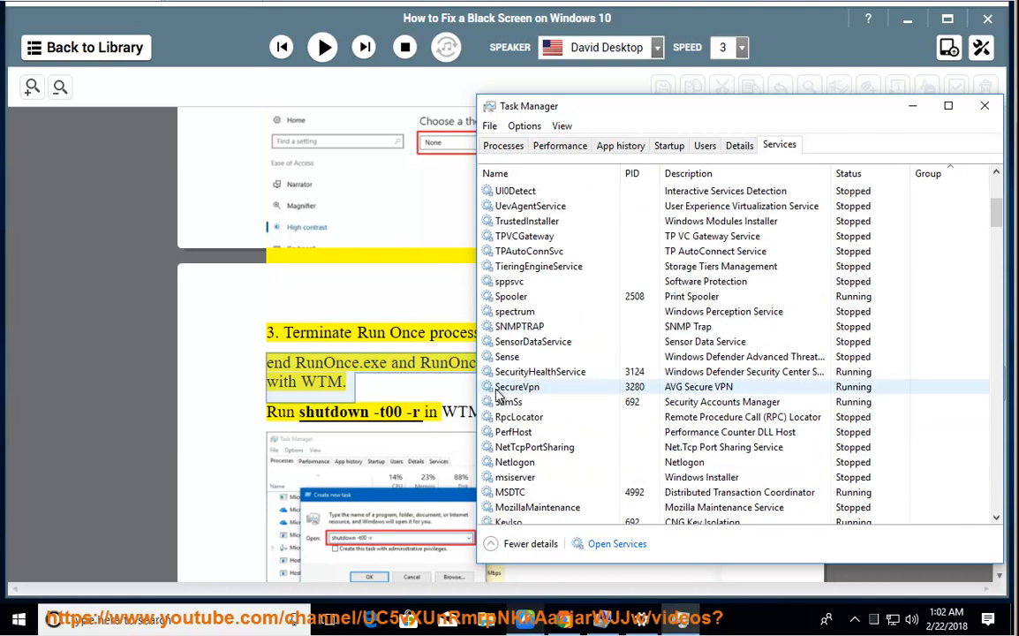
click(984, 106)
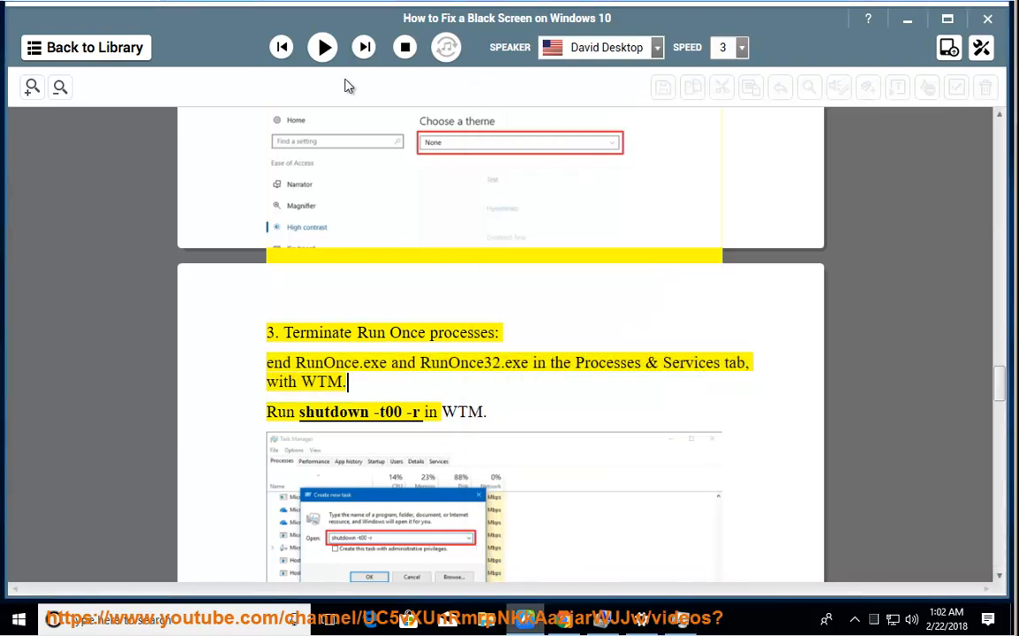
click(323, 46)
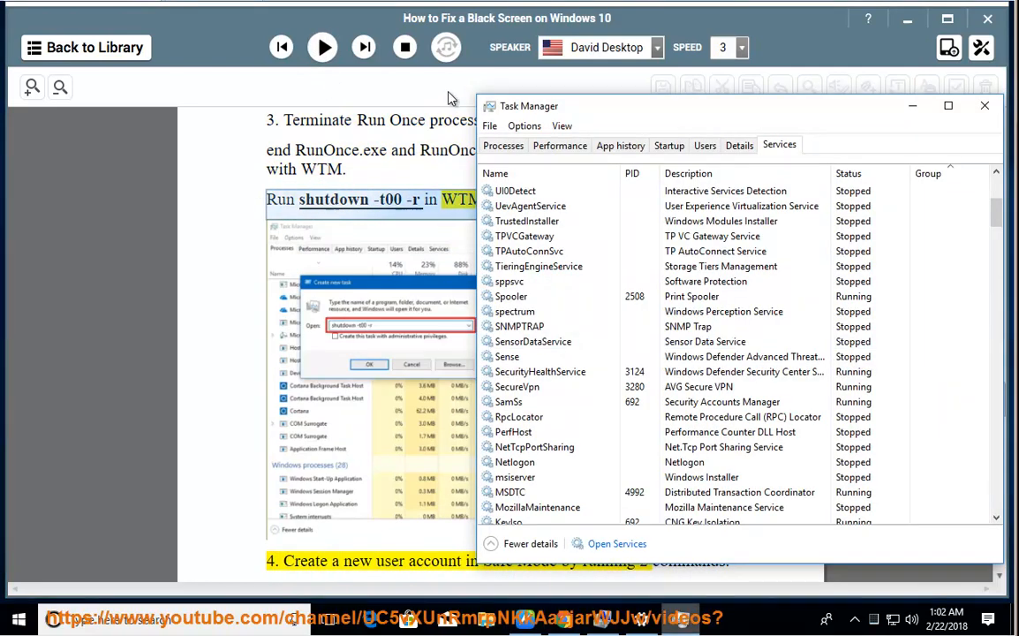
Step: Enter SHUTDOWN -T00 -R in Task Manager's Run new task dialog, then cancel without running it
click(489, 125)
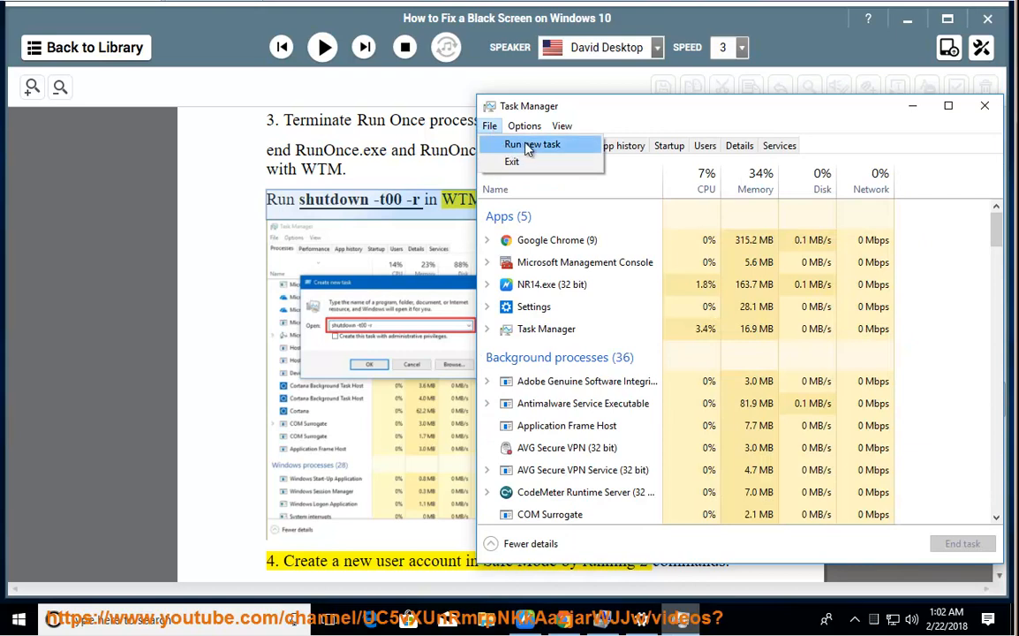
click(532, 144)
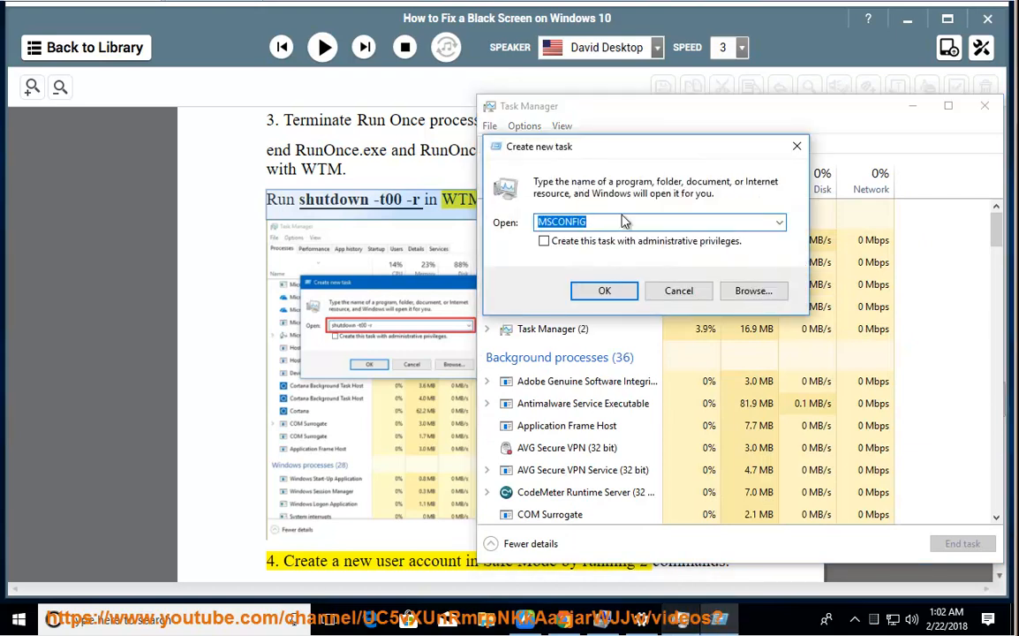
text(SHUTDOWN)
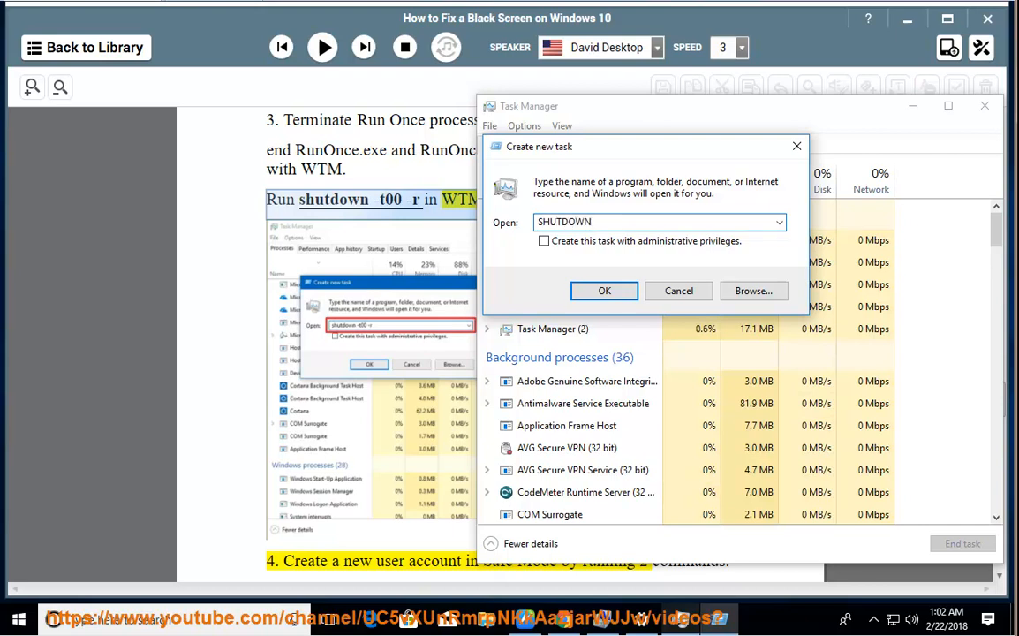
text(-T)
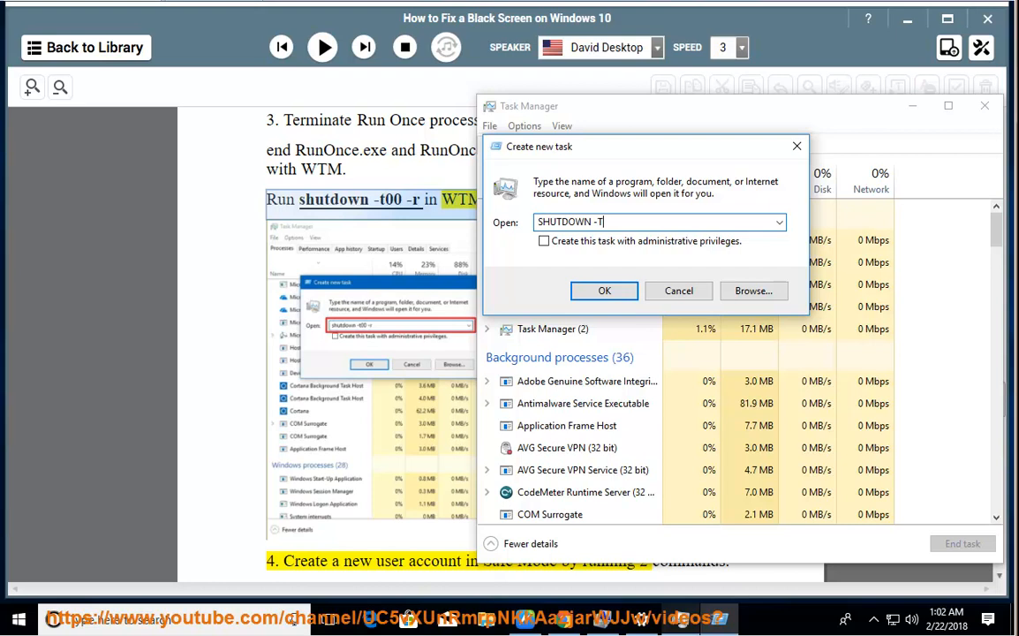
text(00)
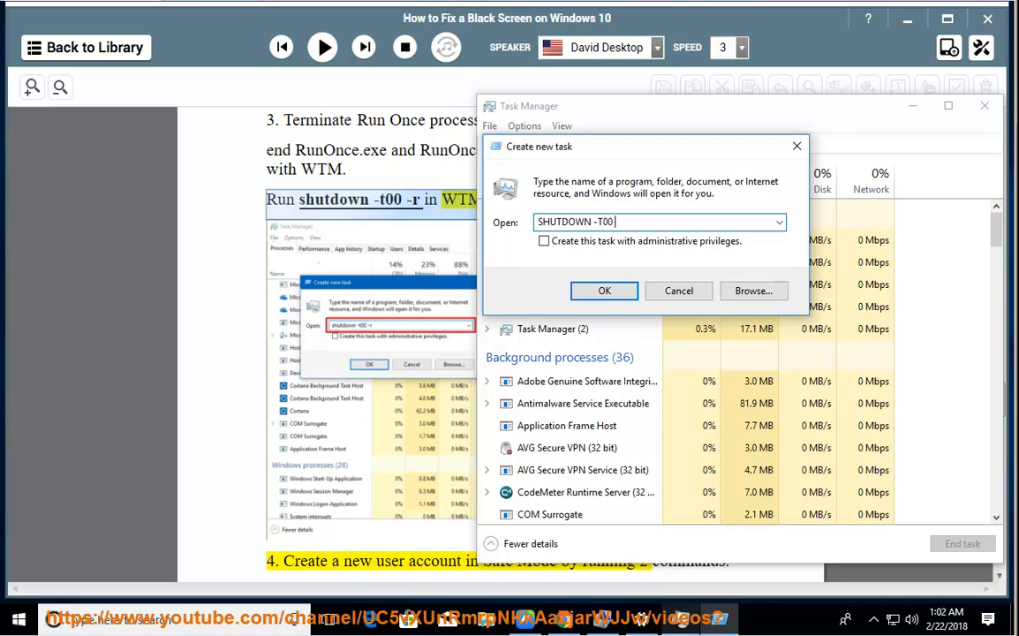
text(-R)
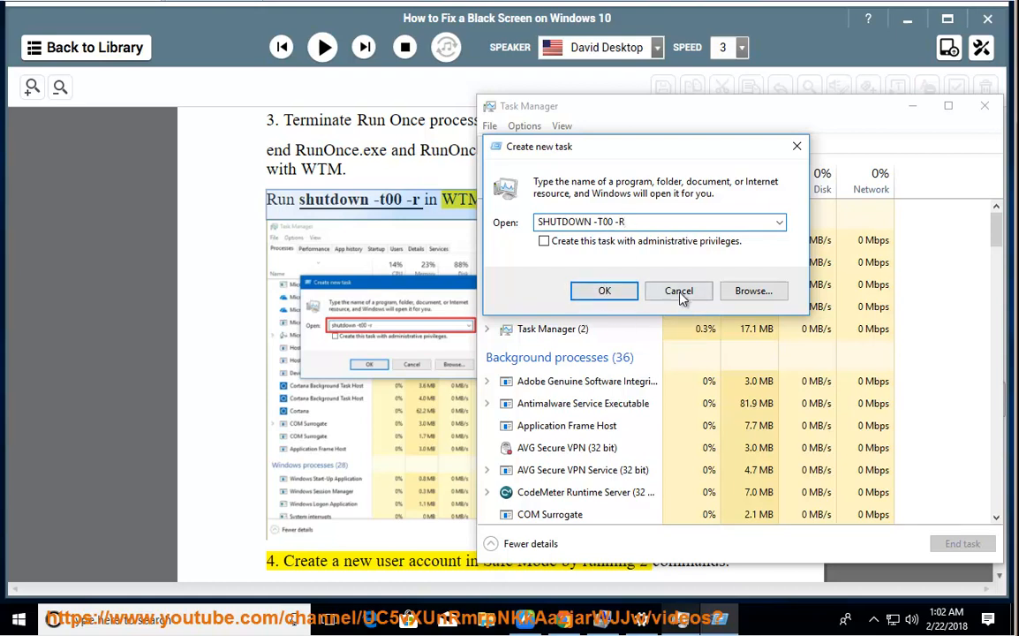
click(678, 290)
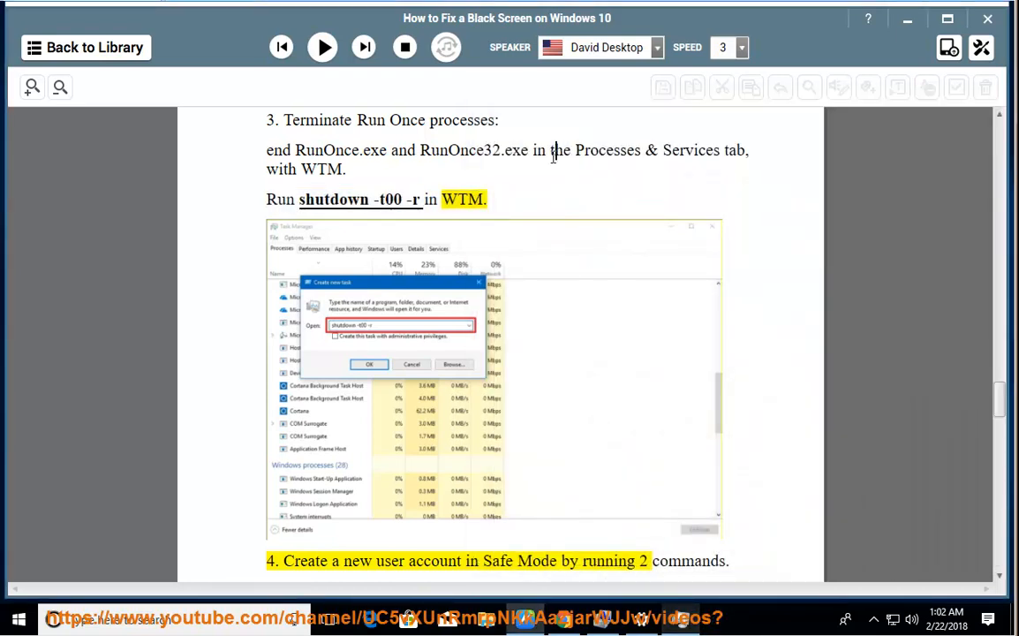
Step: Have NaturalReader read step 4's new-account commands, pause, and launch an administrator Command Prompt
click(321, 46)
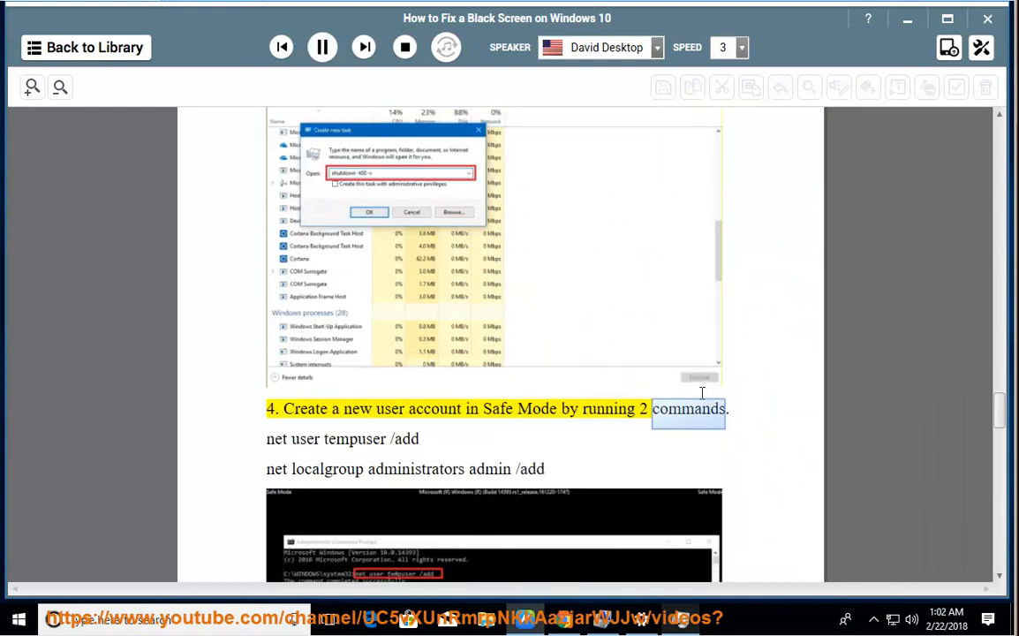
scroll(down, 3)
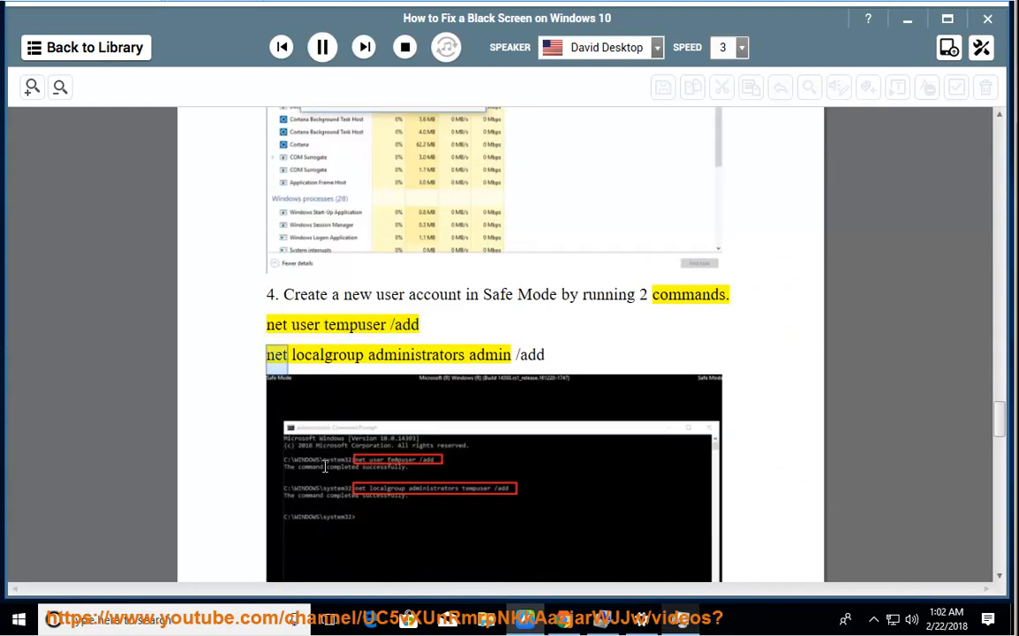
scroll(down, 3)
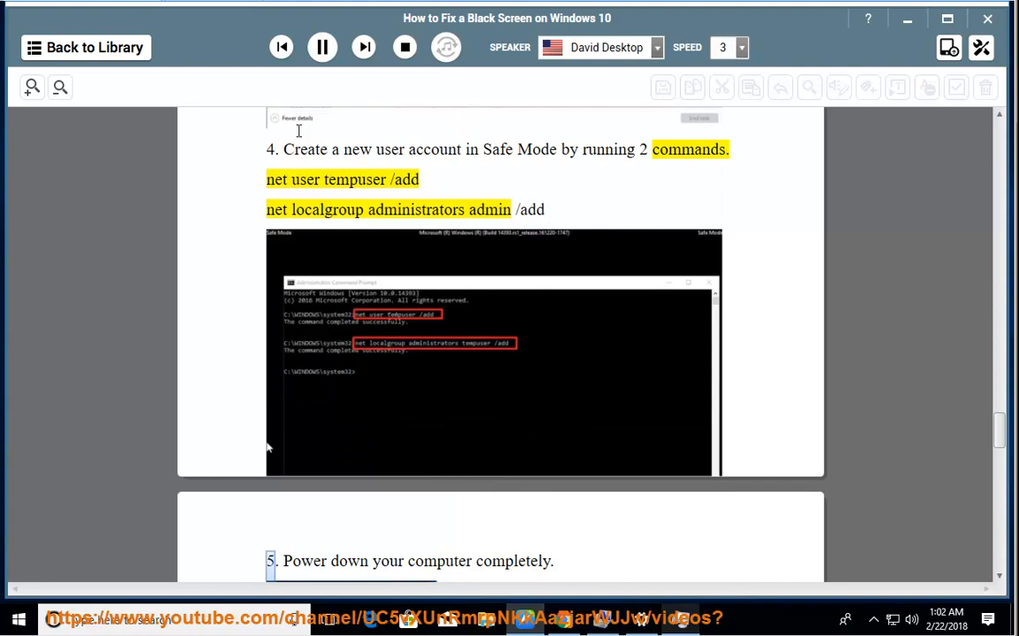
click(321, 47)
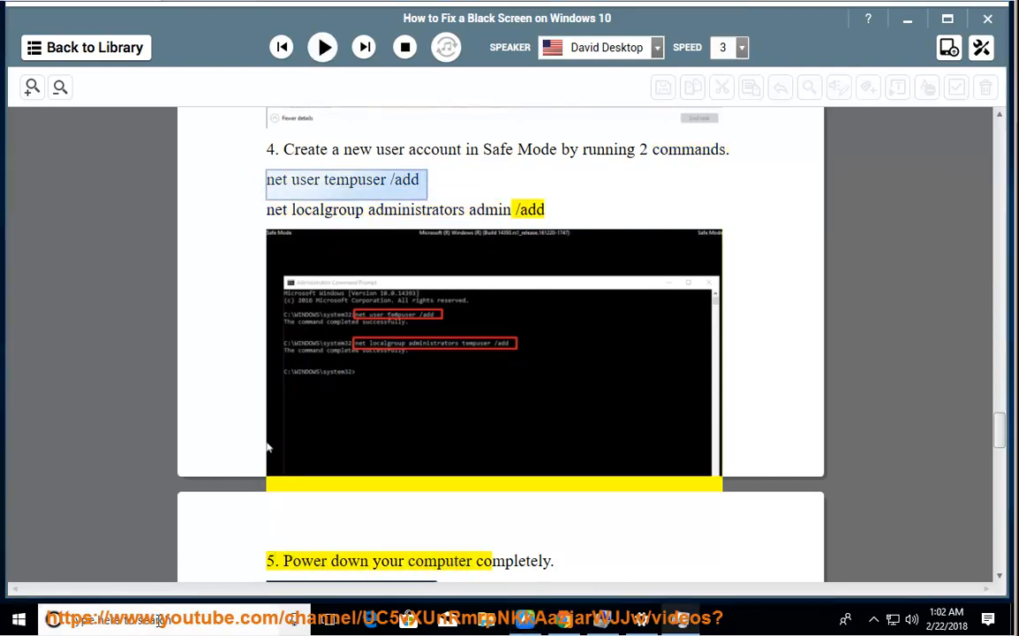
click(115, 617)
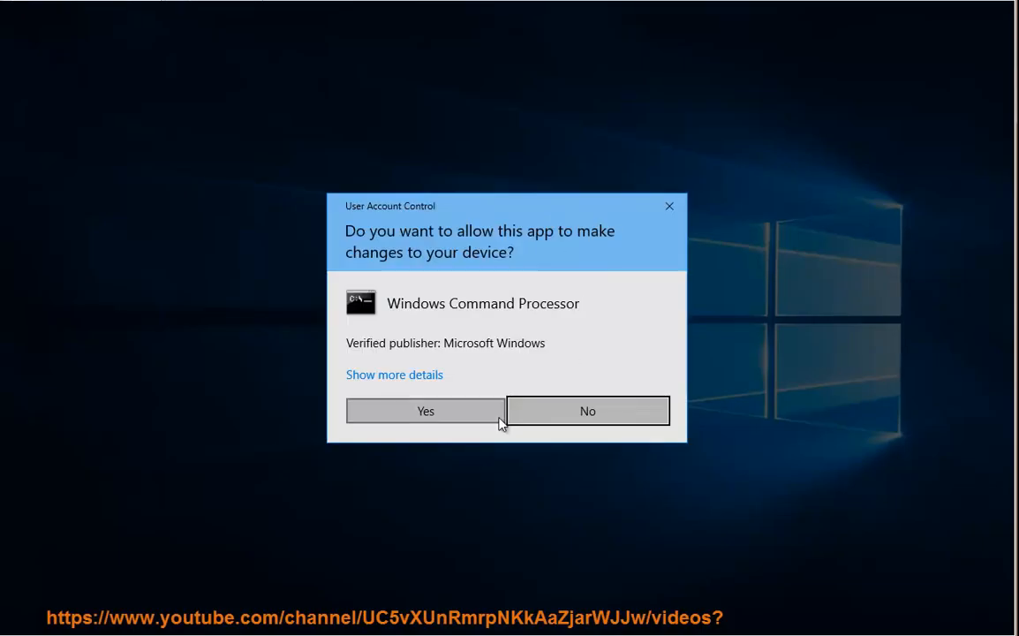
Step: Allow the elevated Command Prompt and type NET USER TEMPUSER /ADD
click(424, 411)
text(NET)
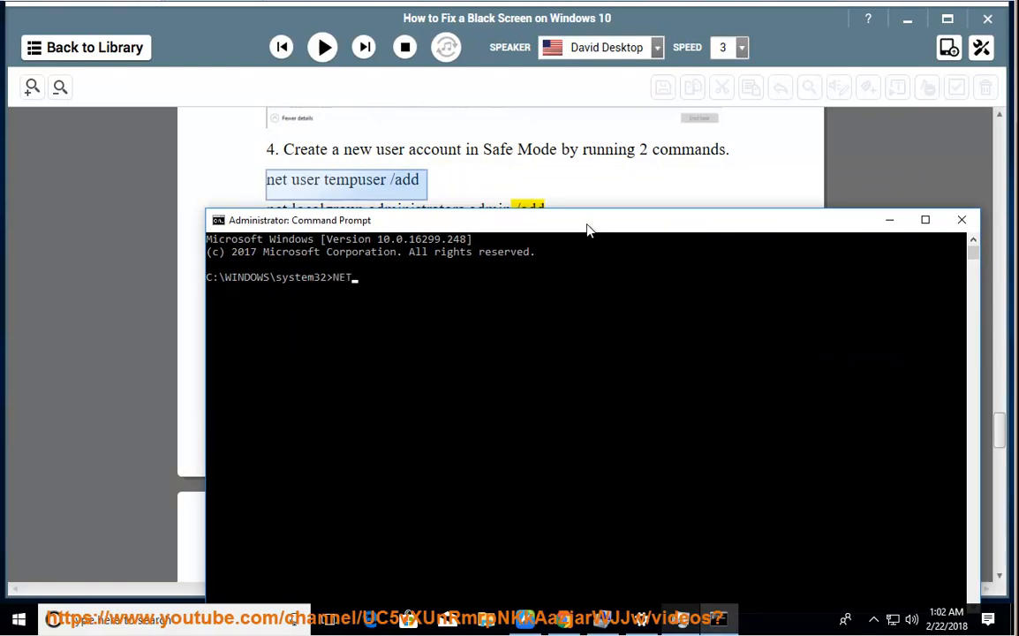
text(USER T)
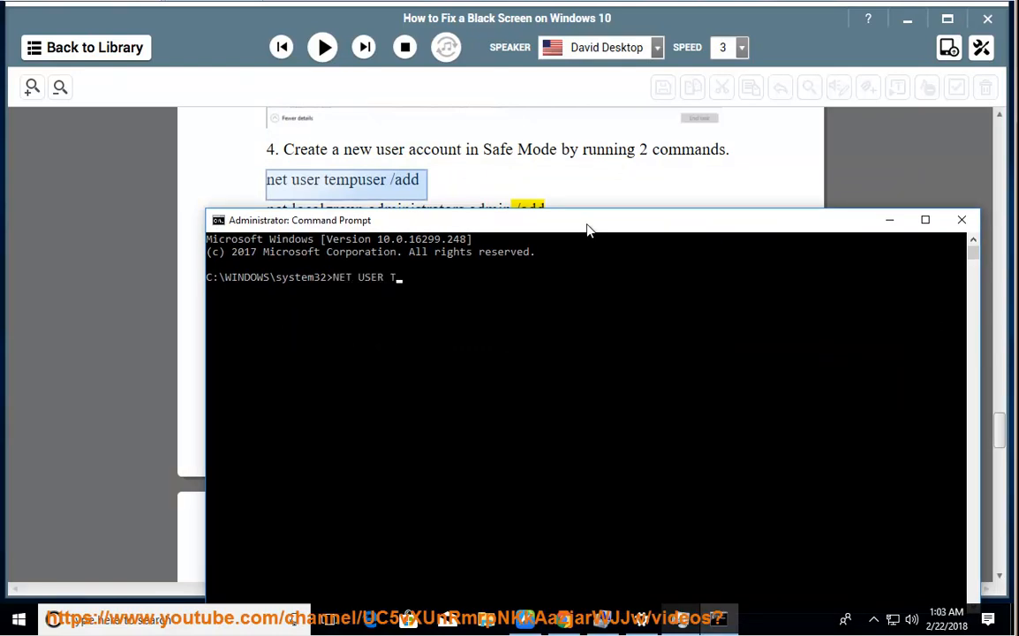
text(EMPUSER)
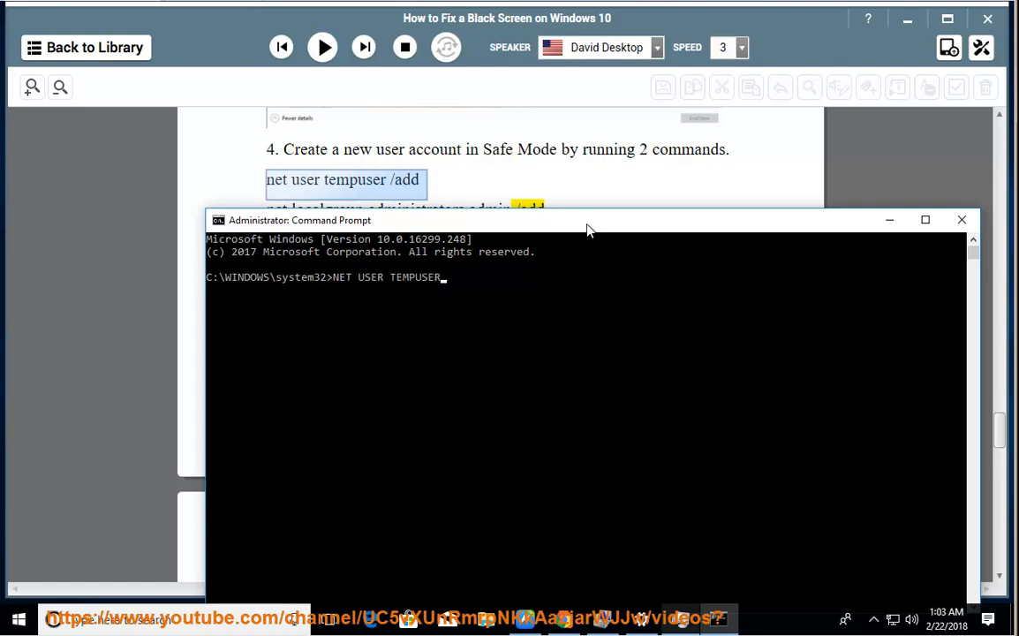
text(/ADD)
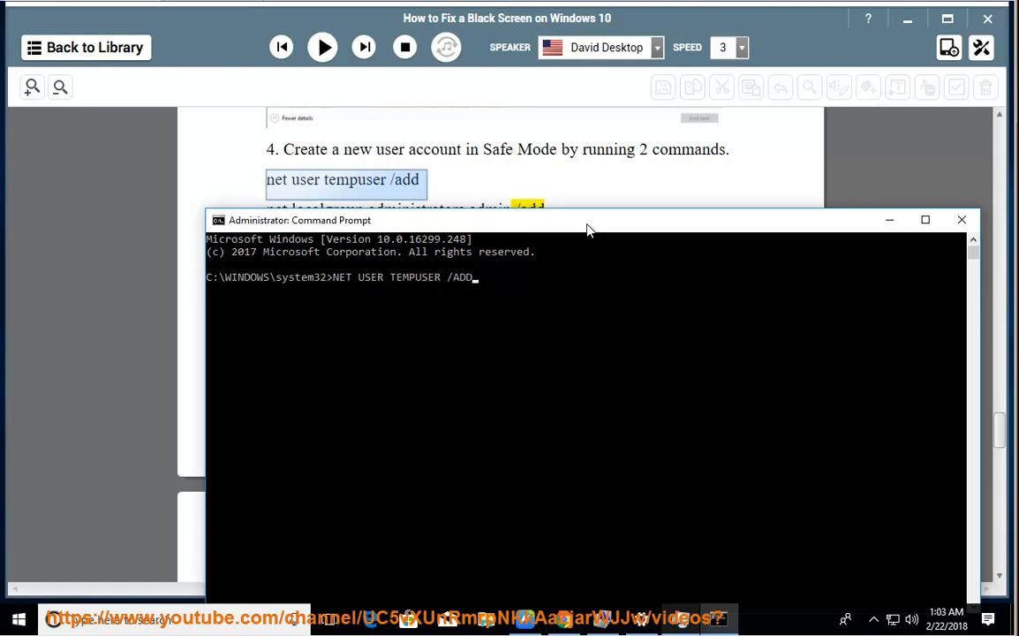
text(PRESS)
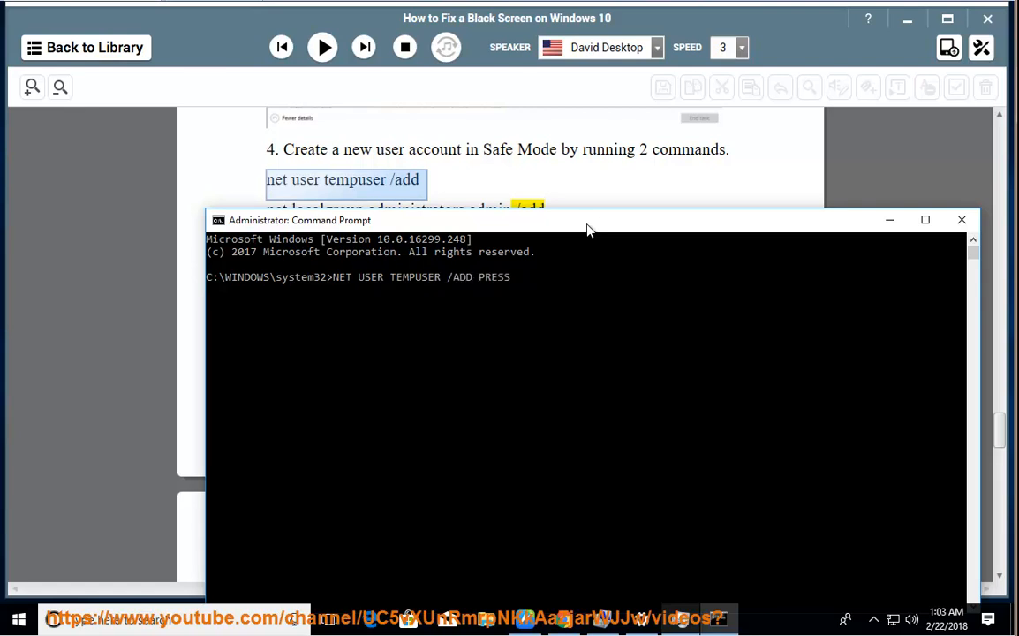
text(ENTER NO)
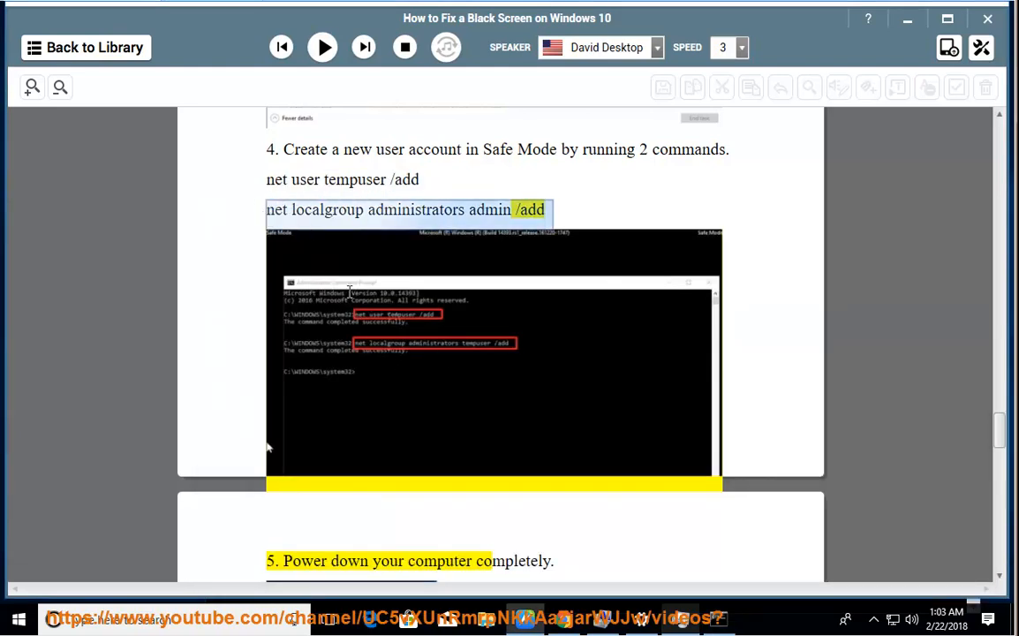
Step: Resume narration past the power-down and unplug-network steps to step 7 on Safe Mode with Networking
click(322, 47)
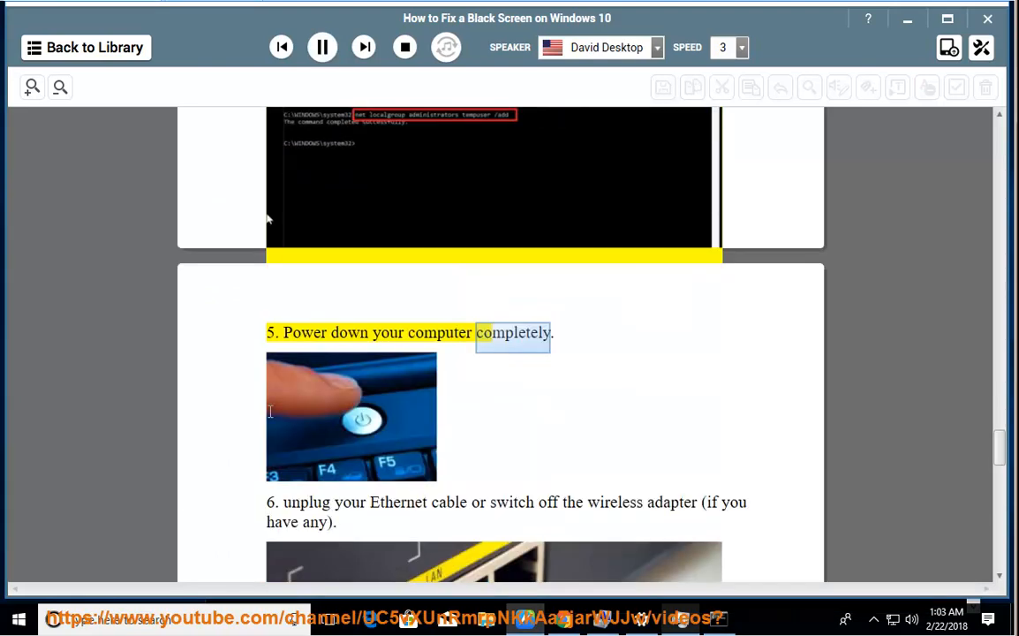
scroll(down, 3)
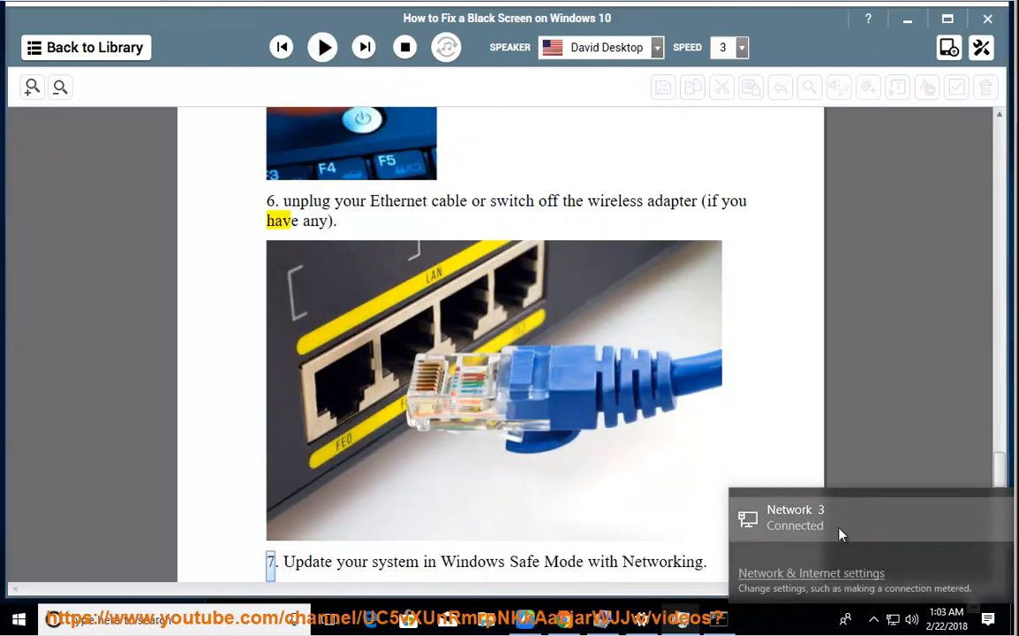
click(321, 47)
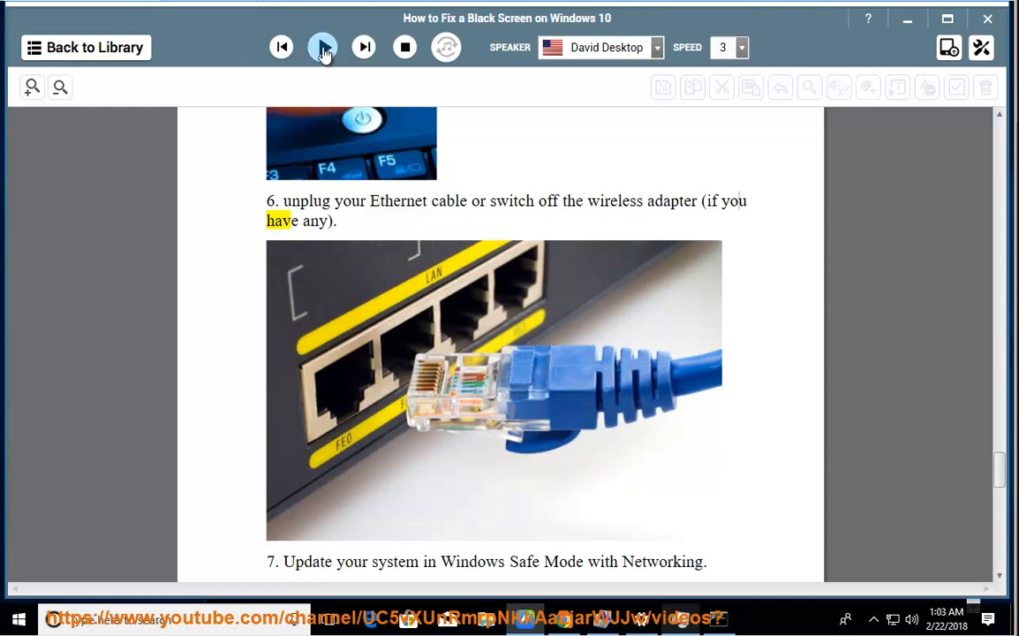
click(322, 47)
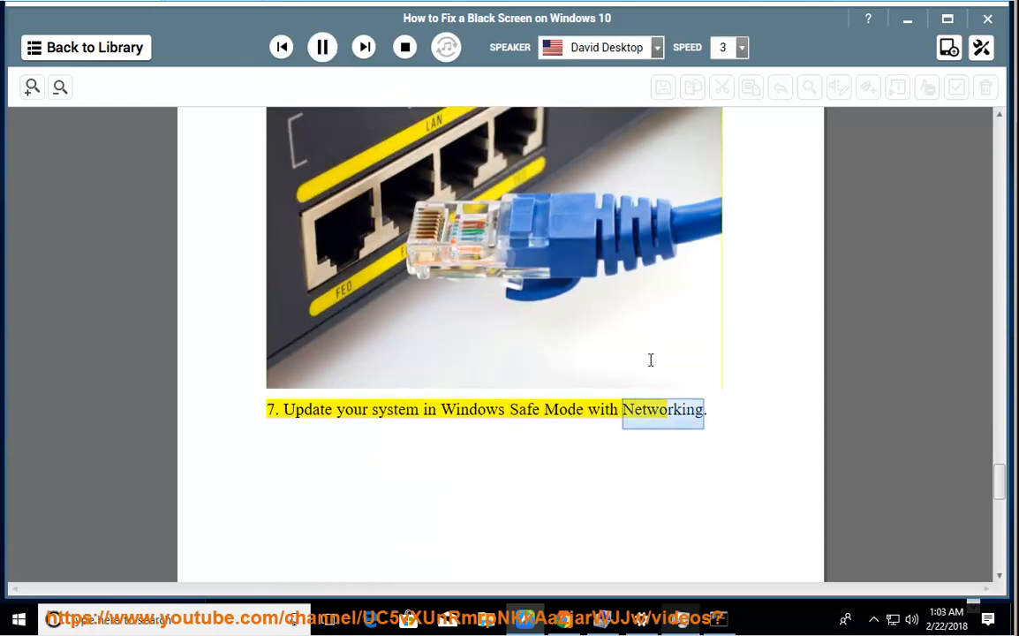